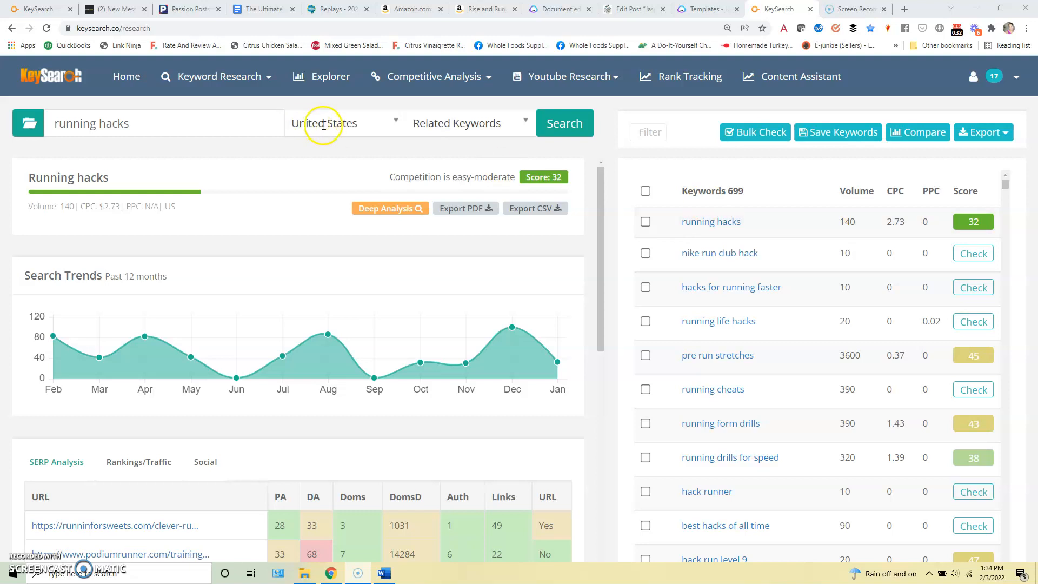
{"action": "mouse_move", "coordinate": [356, 144]}
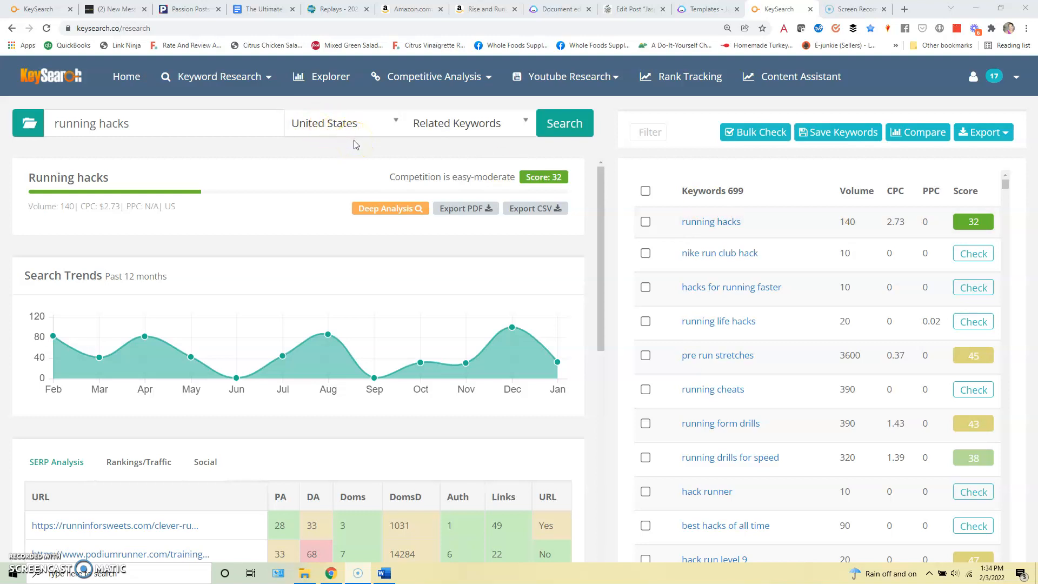
Sort the 699 'running hacks' related keywords by volume, highest first, and browse them
{"action": "left_click", "coordinate": [346, 123]}
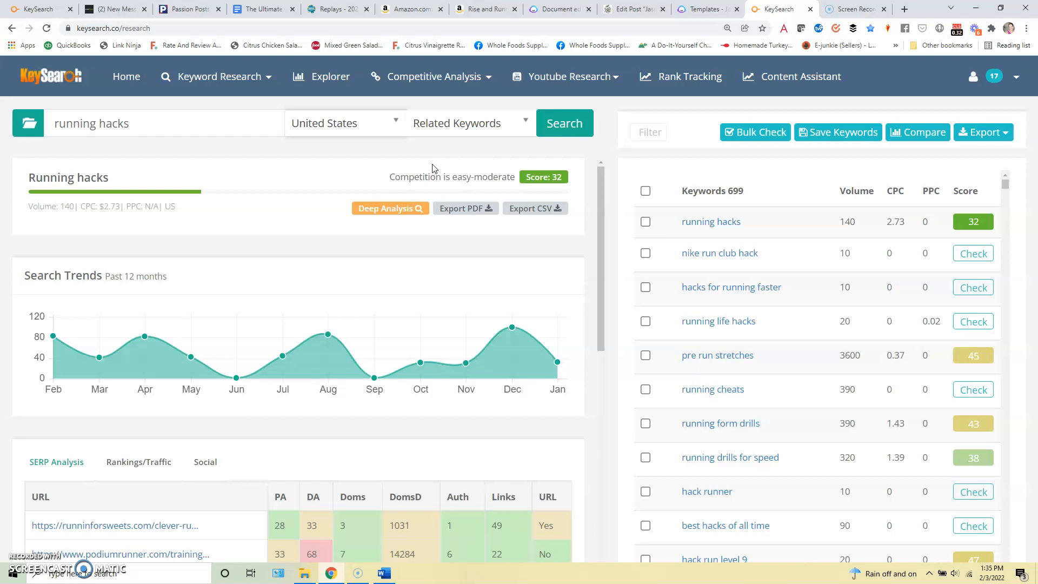
{"action": "mouse_move", "coordinate": [646, 160]}
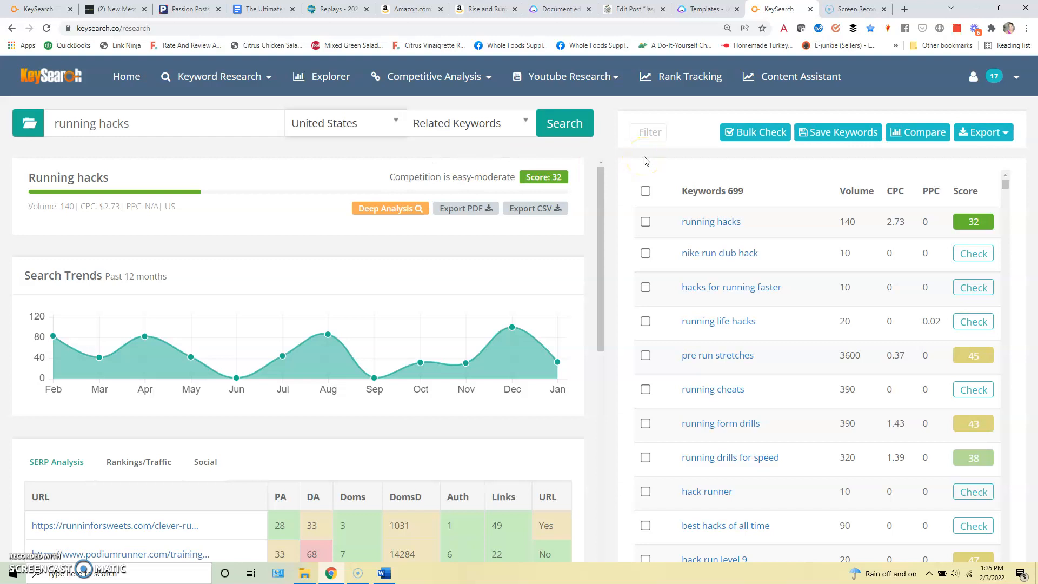
{"action": "mouse_move", "coordinate": [791, 210]}
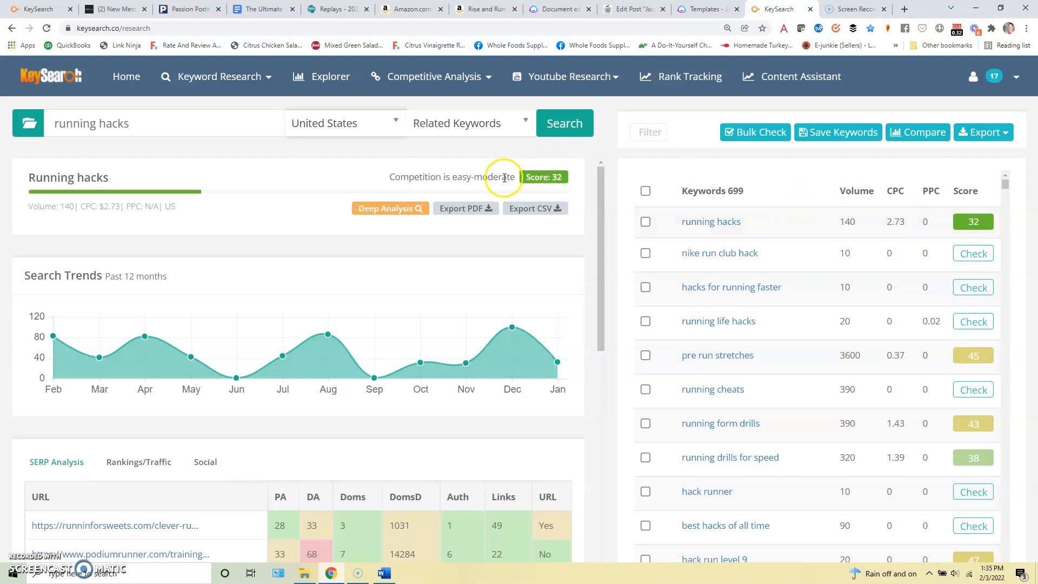
{"action": "scroll", "scroll_direction": "down", "scroll_amount": 3}
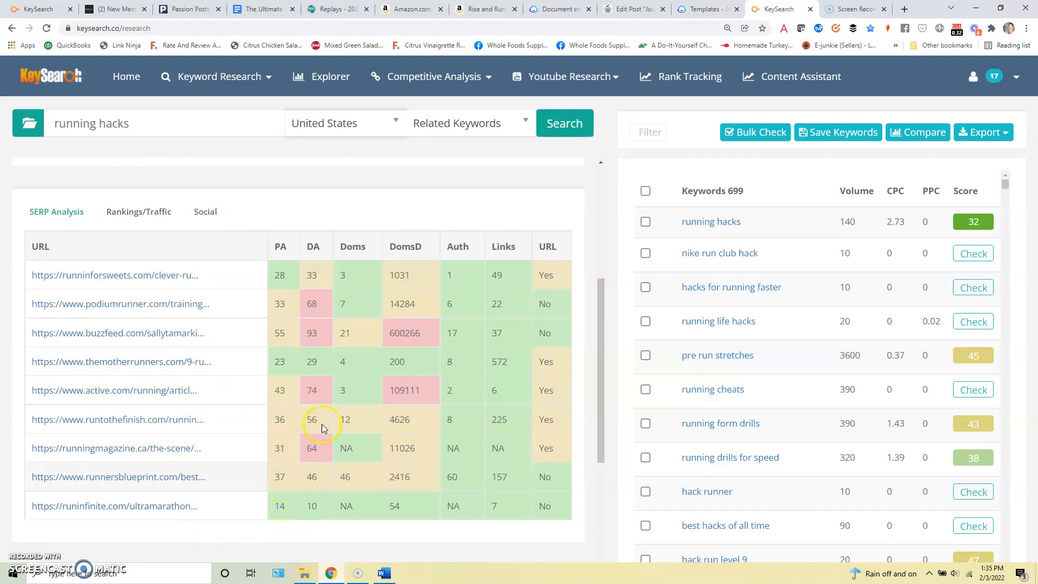
{"action": "mouse_move", "coordinate": [570, 529]}
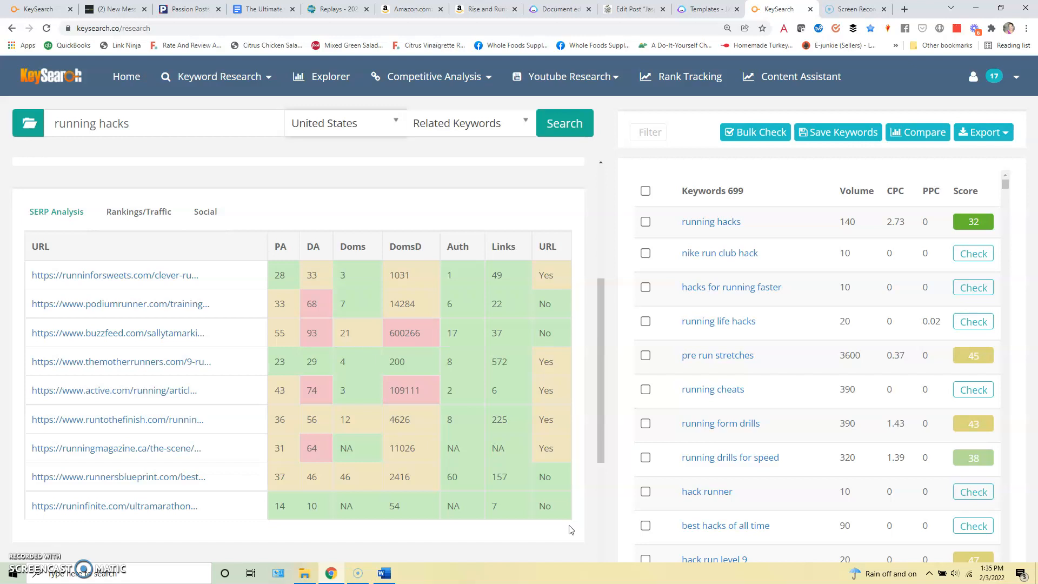
{"action": "mouse_move", "coordinate": [233, 394]}
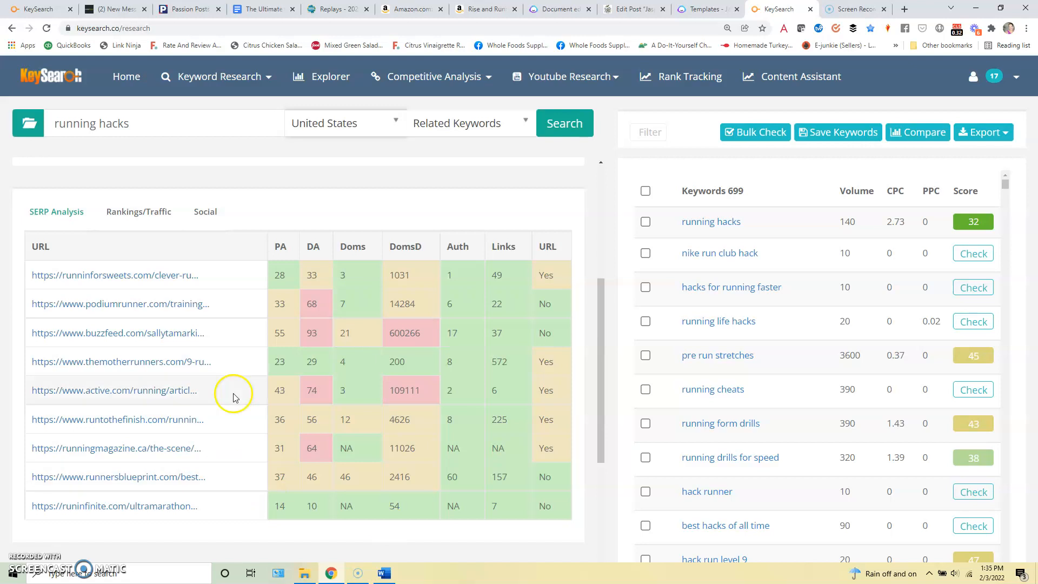
{"action": "mouse_move", "coordinate": [367, 477]}
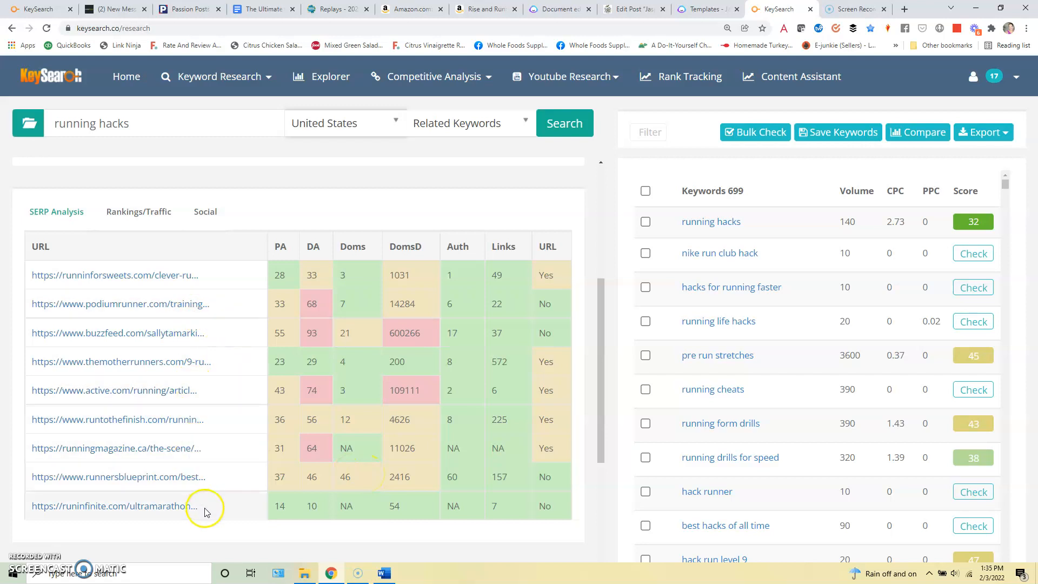
{"action": "mouse_move", "coordinate": [395, 520]}
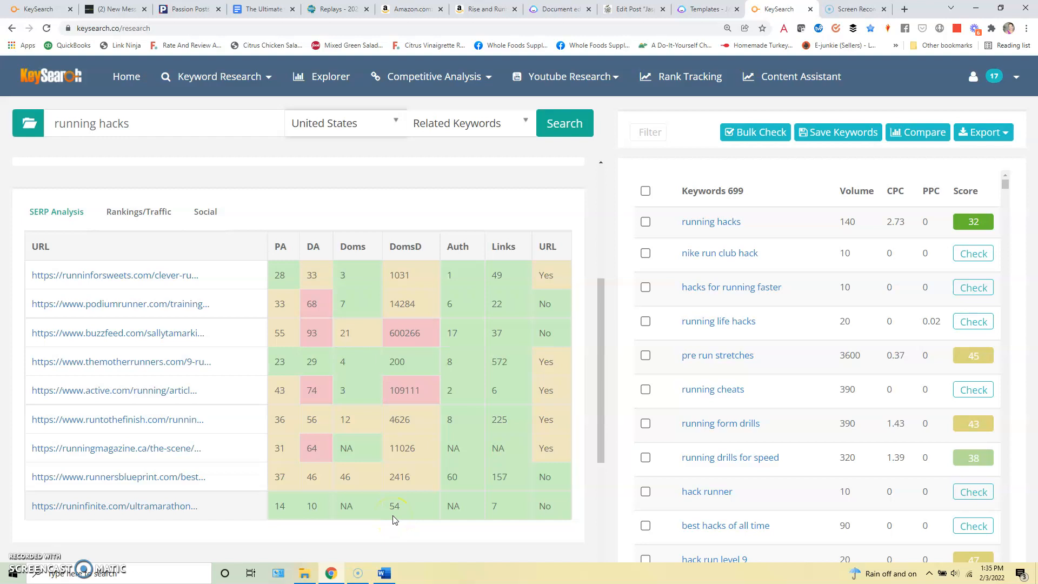
{"action": "mouse_move", "coordinate": [354, 367]}
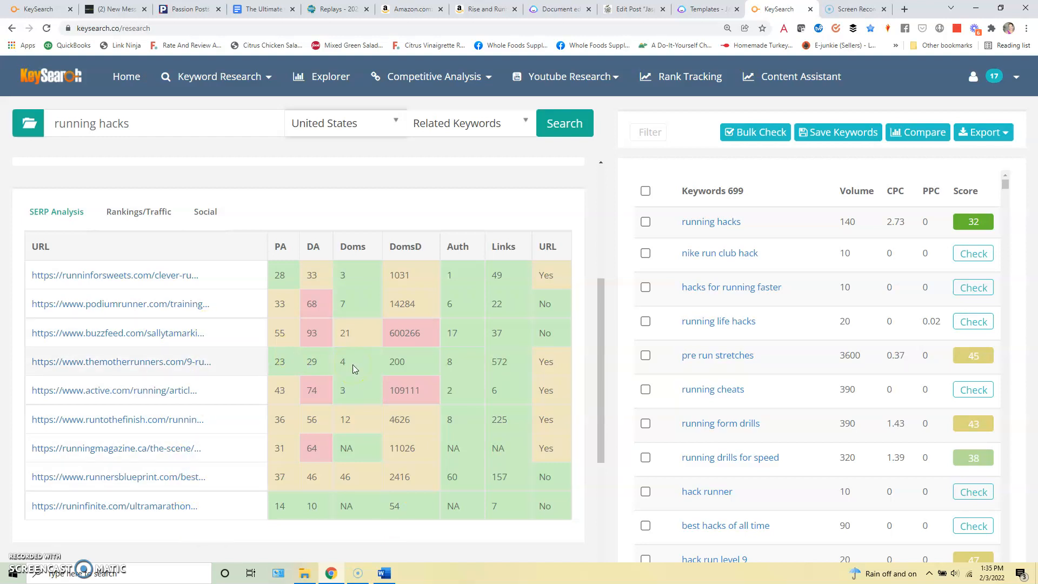
{"action": "mouse_move", "coordinate": [592, 415]}
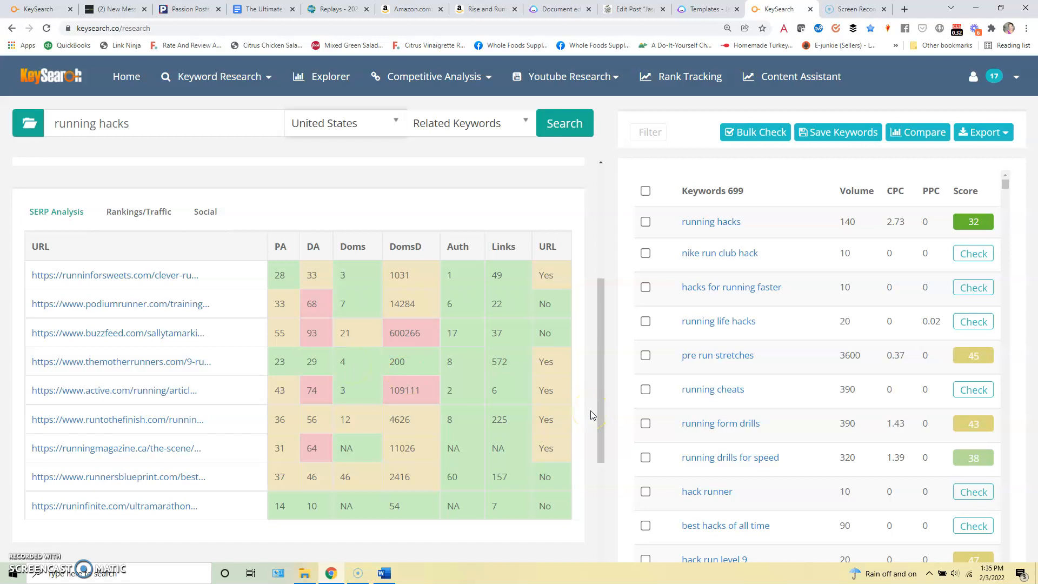
{"action": "mouse_move", "coordinate": [835, 224]}
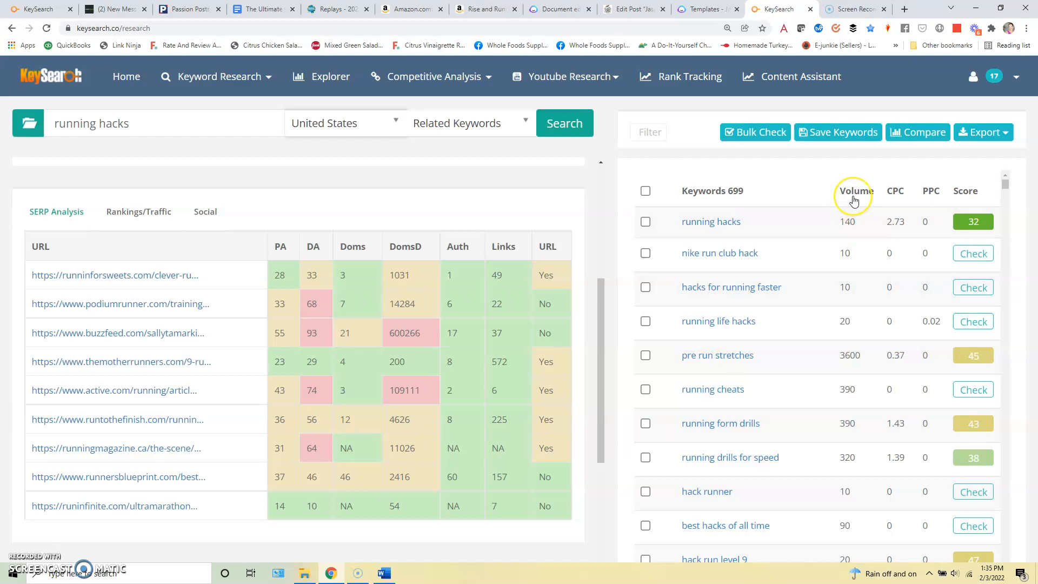
{"action": "left_click", "coordinate": [854, 191]}
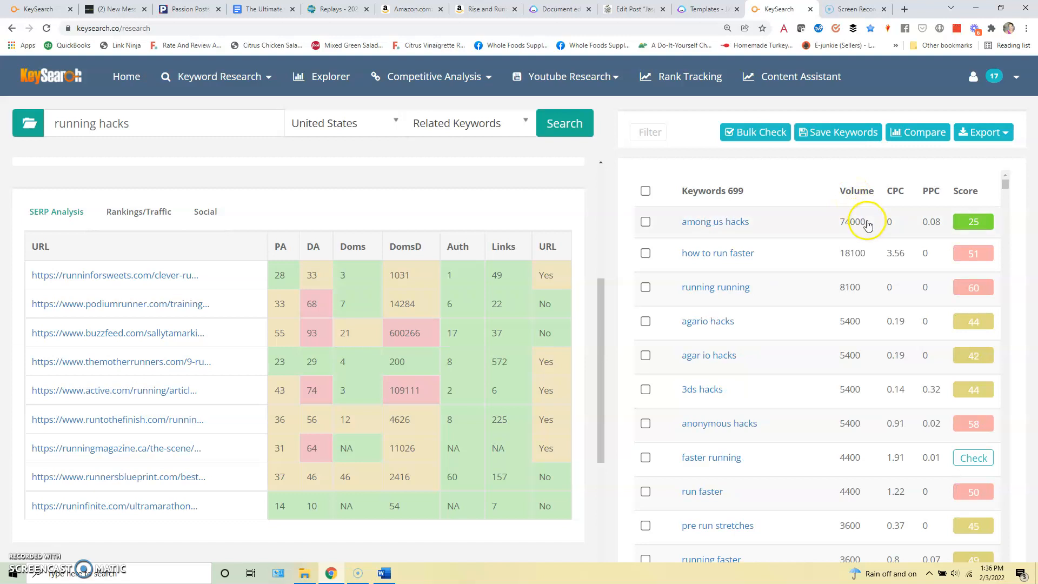
{"action": "mouse_move", "coordinate": [876, 439]}
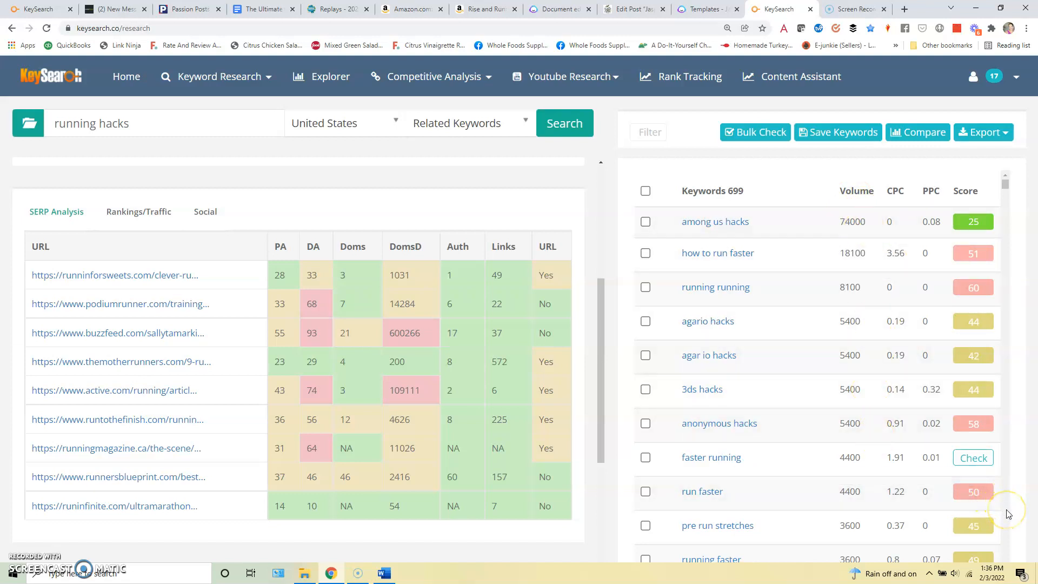
{"action": "mouse_move", "coordinate": [1009, 513]}
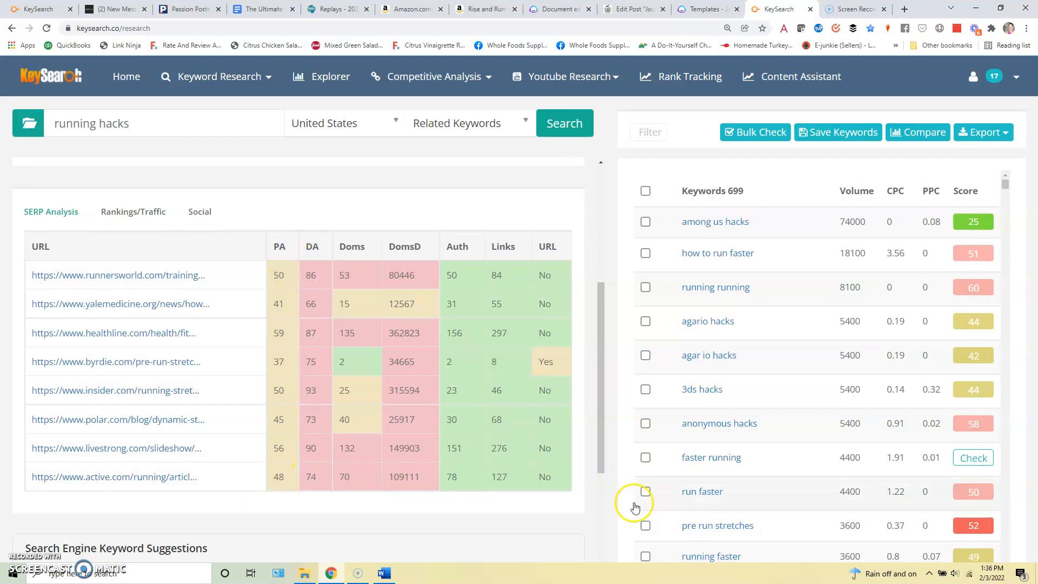
{"action": "mouse_move", "coordinate": [875, 536]}
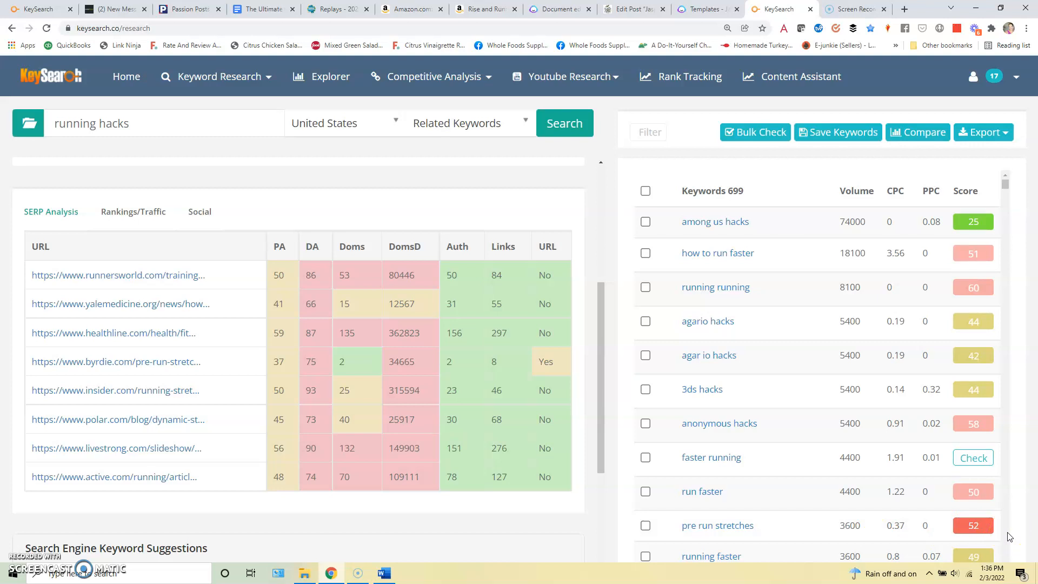
{"action": "scroll", "scroll_direction": "down", "scroll_amount": 3}
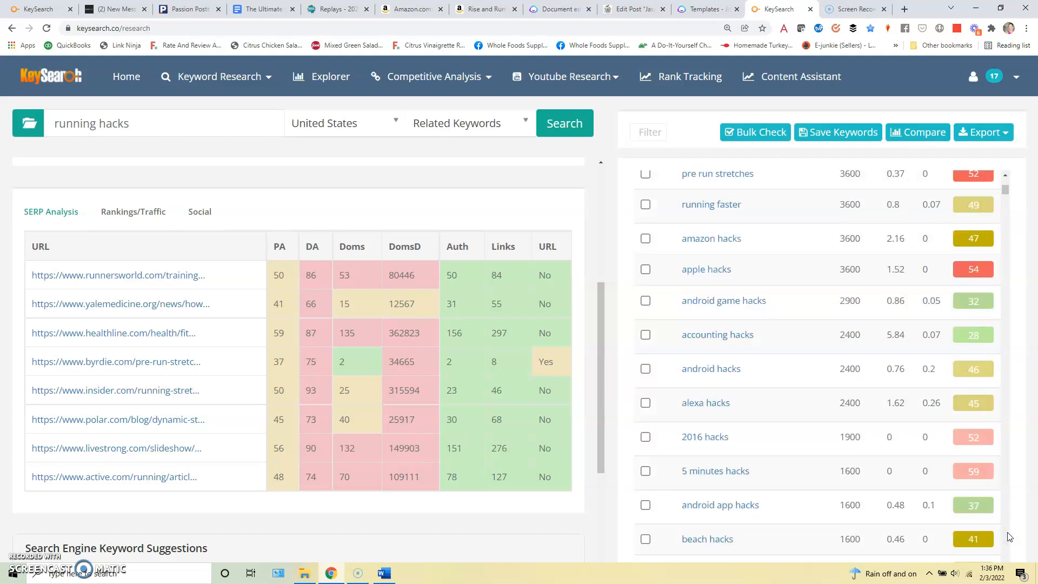
{"action": "scroll", "scroll_direction": "down", "scroll_amount": 3}
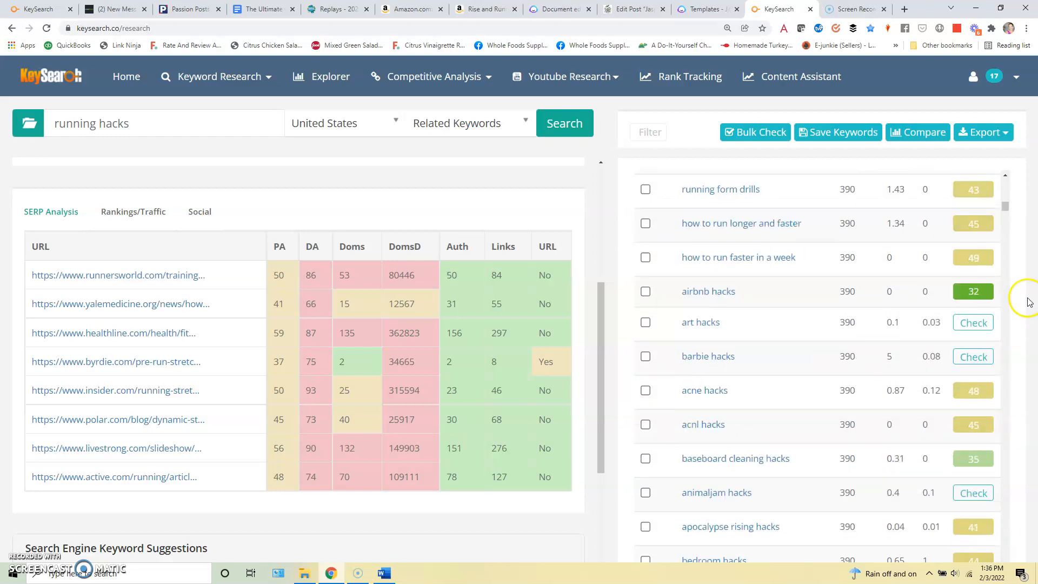
{"action": "scroll", "scroll_direction": "down", "scroll_amount": 3}
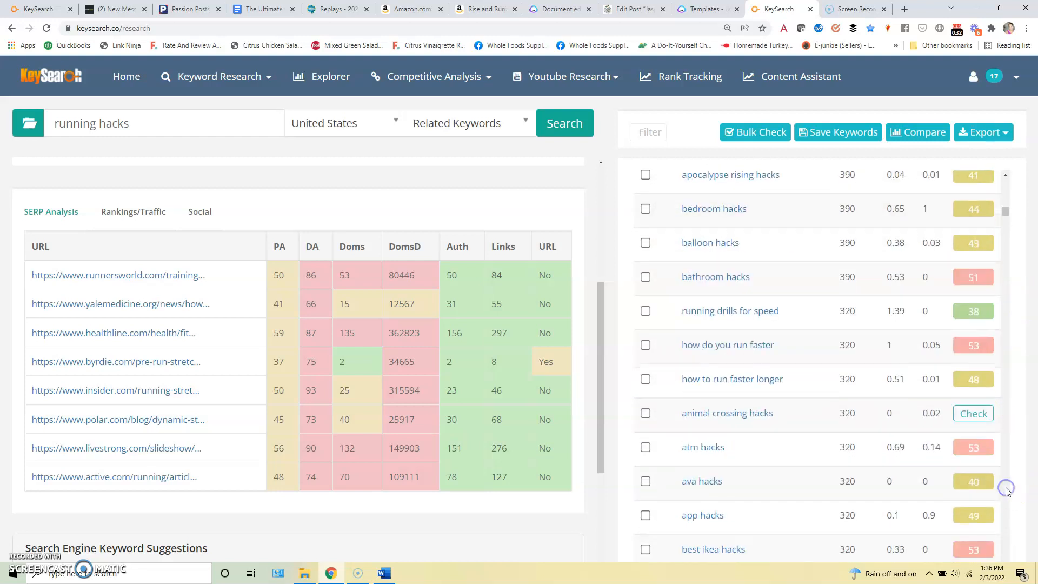
{"action": "scroll", "scroll_direction": "down", "scroll_amount": 3}
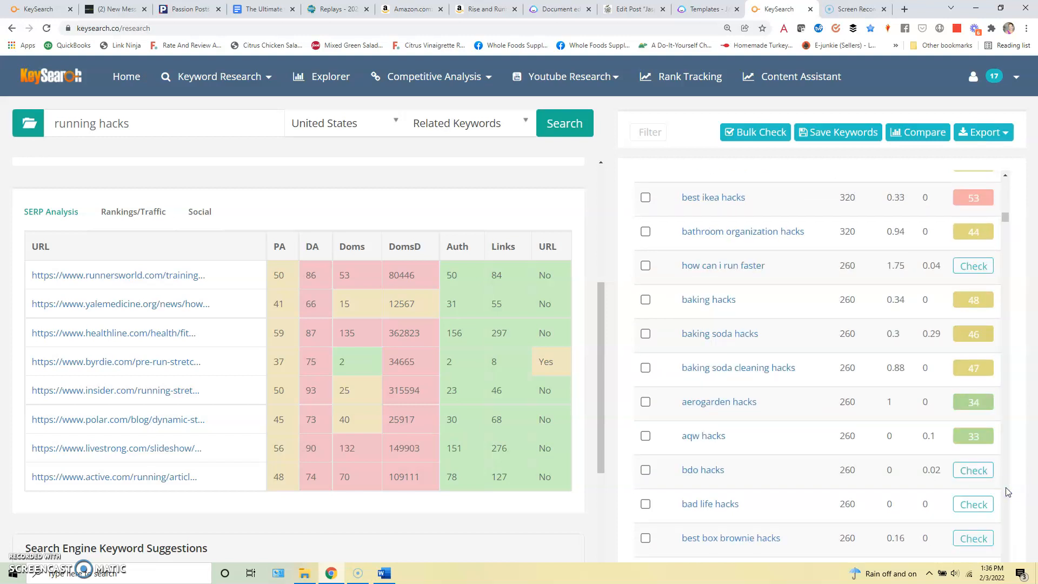
{"action": "scroll", "scroll_direction": "down", "scroll_amount": 3}
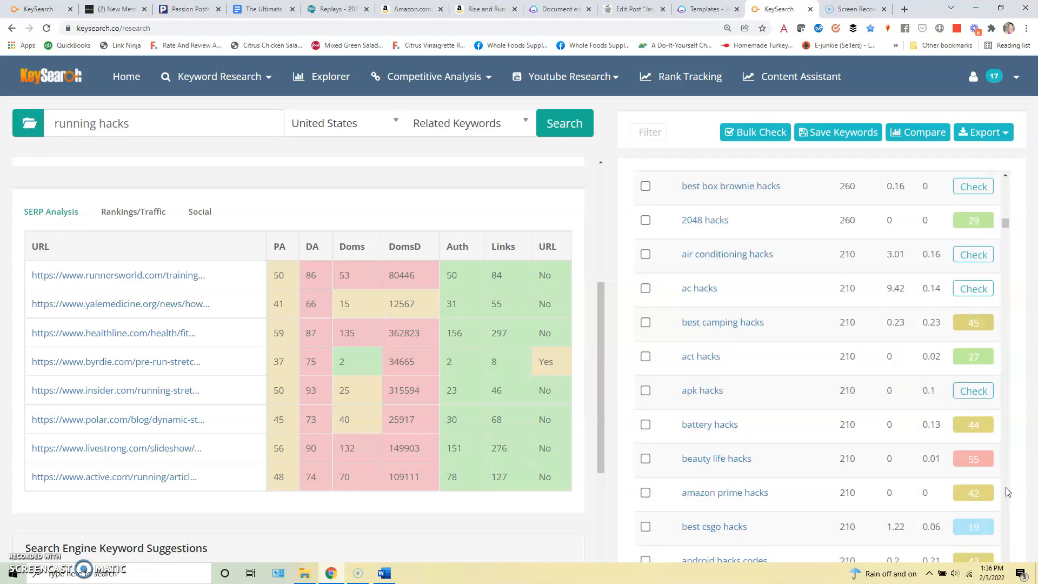
{"action": "scroll", "scroll_direction": "down", "scroll_amount": 3}
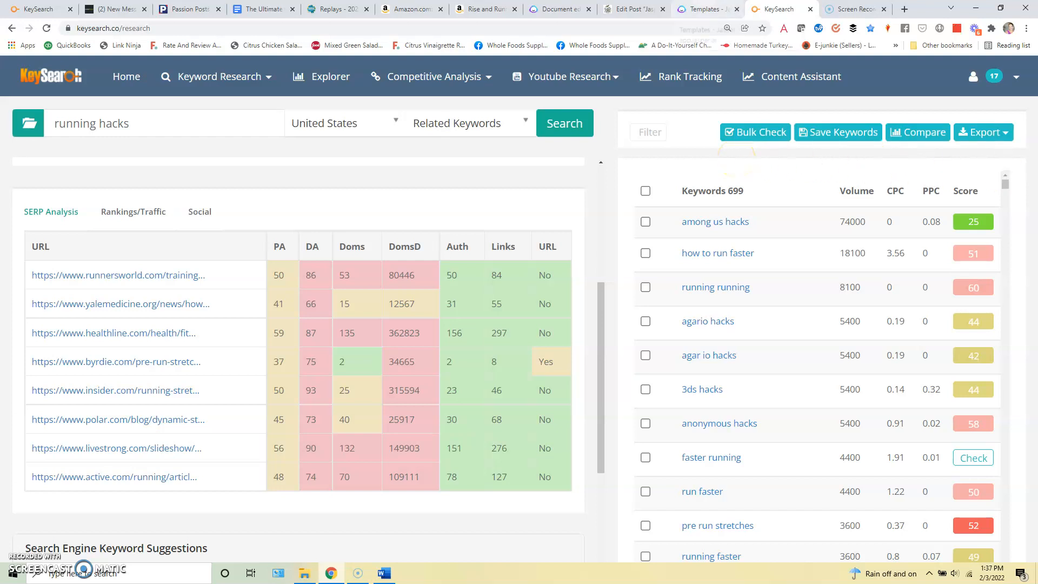
Start a blog post described as 'Write a blog post about the best running hacks.' with keyword 'running hacks'
{"action": "left_click", "coordinate": [707, 9]}
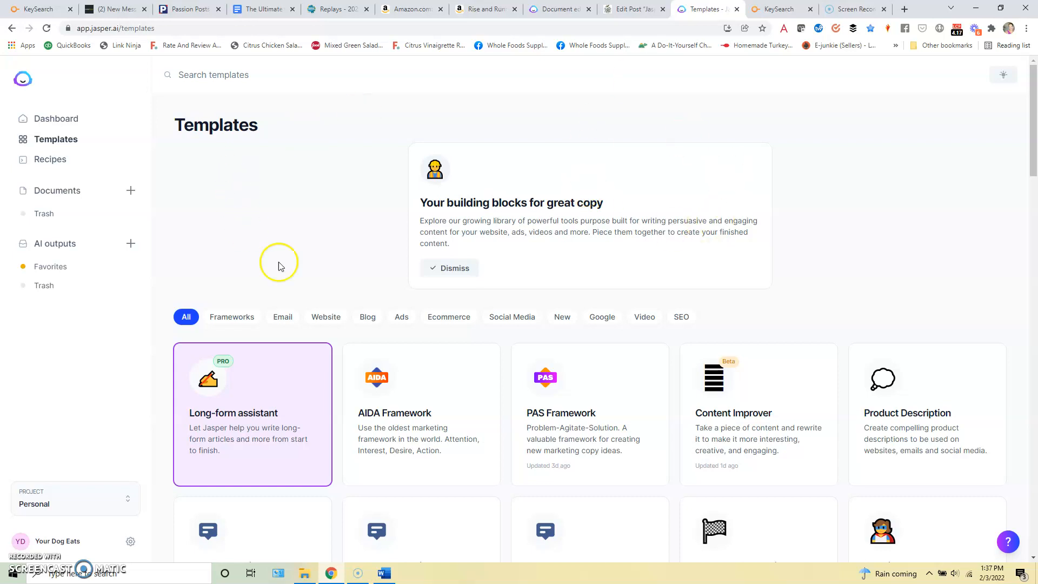
{"action": "mouse_move", "coordinate": [260, 438]}
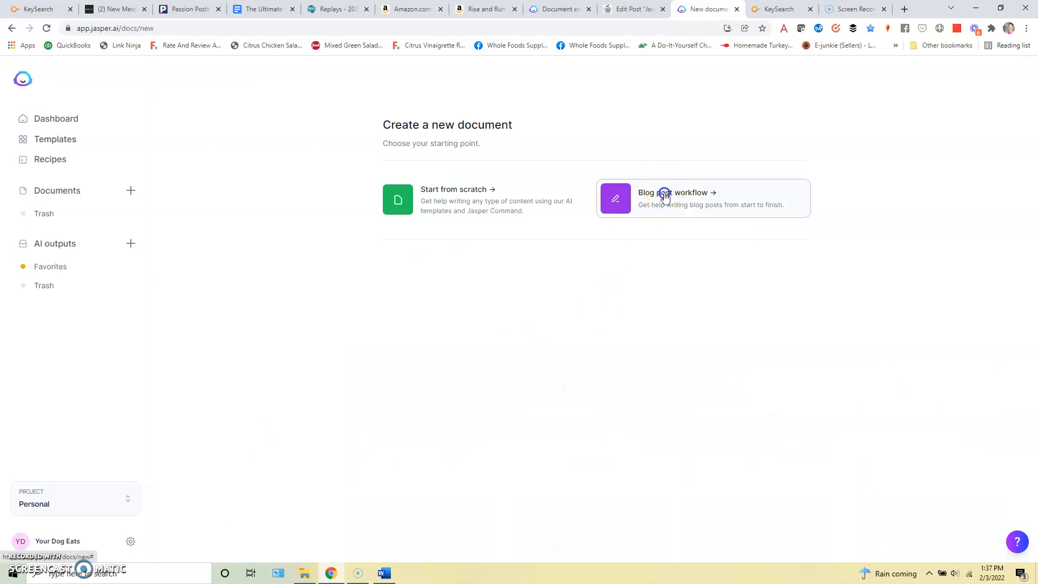
{"action": "left_click", "coordinate": [665, 196]}
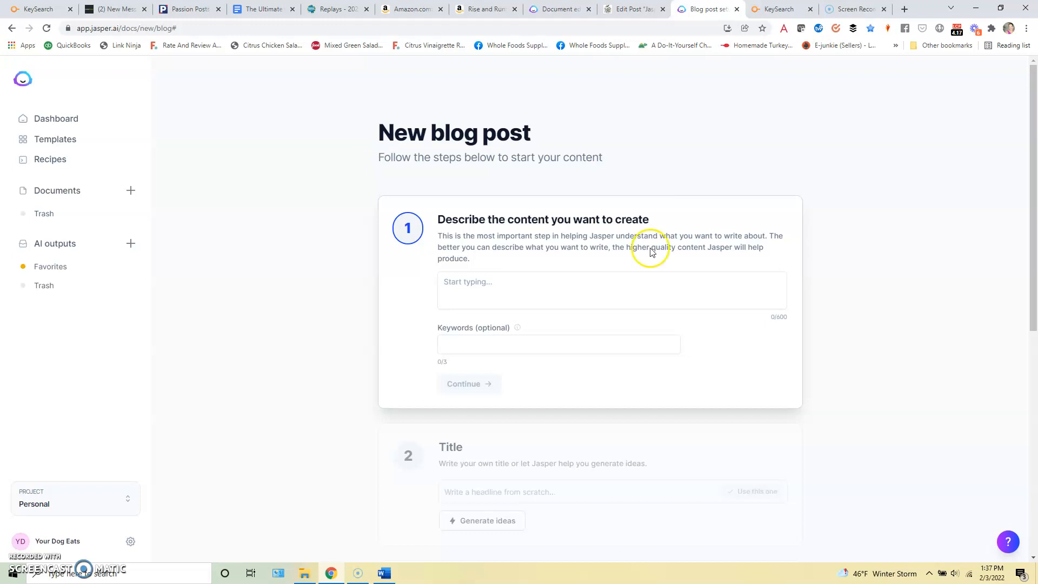
{"action": "left_click", "coordinate": [612, 290]}
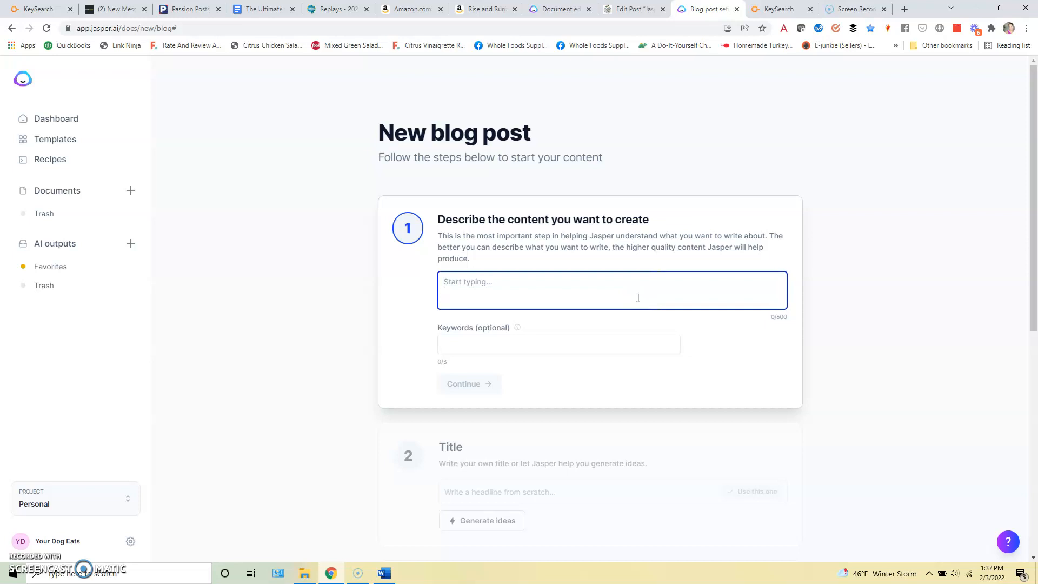
{"action": "type", "text": "Write a blog post"}
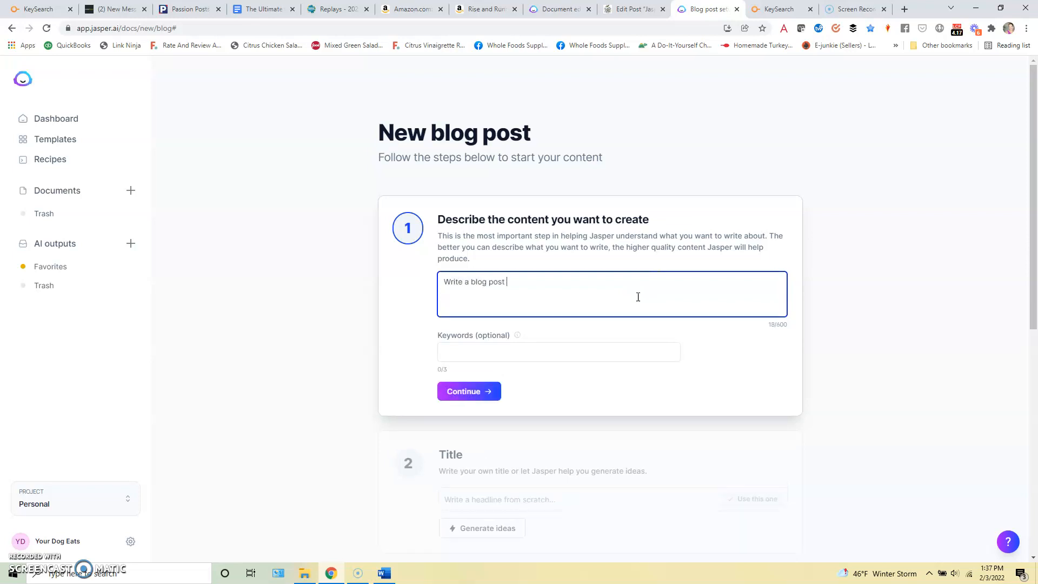
{"action": "type", "text": "about the best runni"}
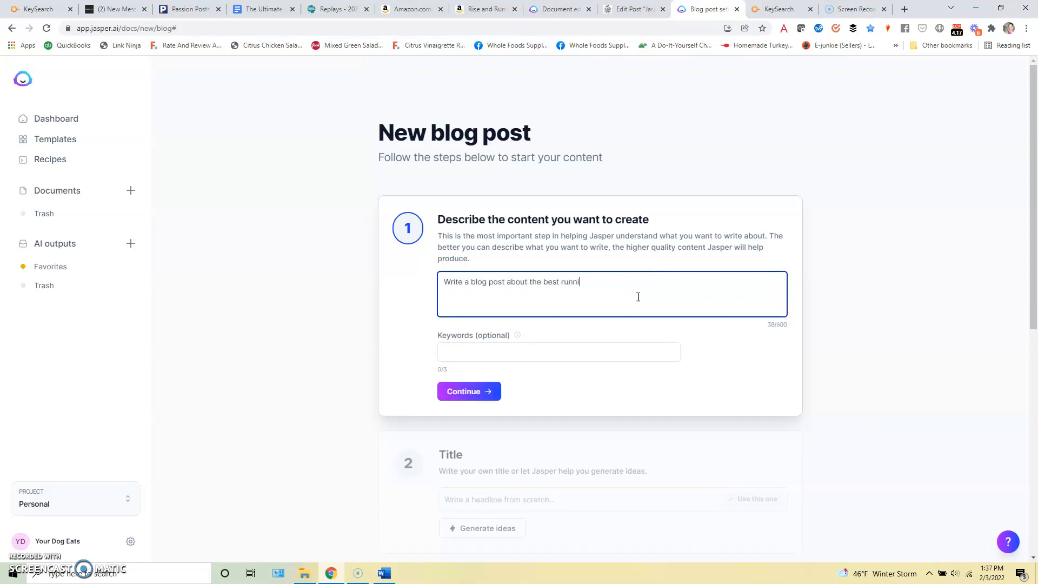
{"action": "type", "text": "ing hacks."}
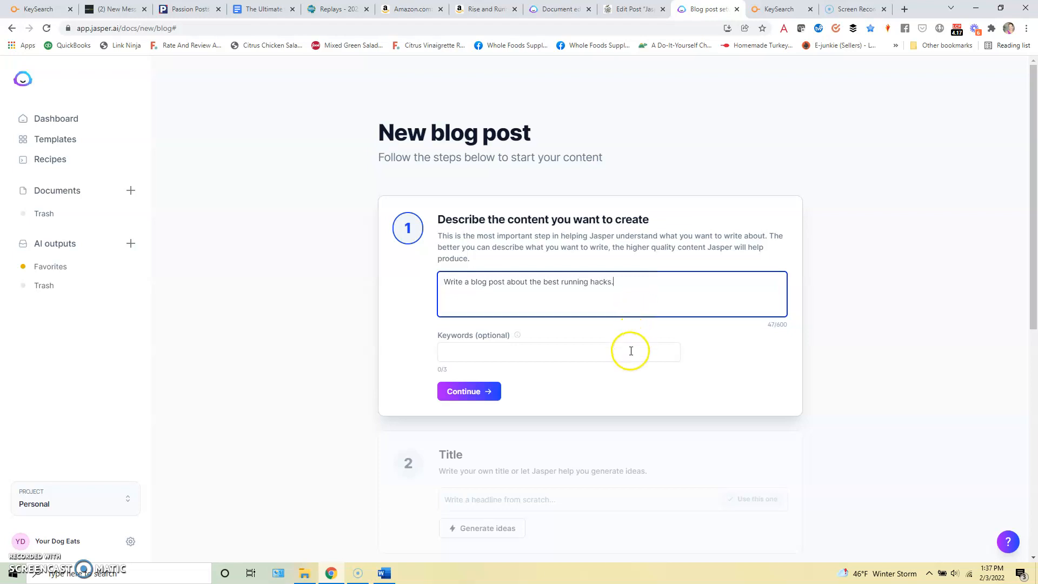
{"action": "type", "text": "running hacks"}
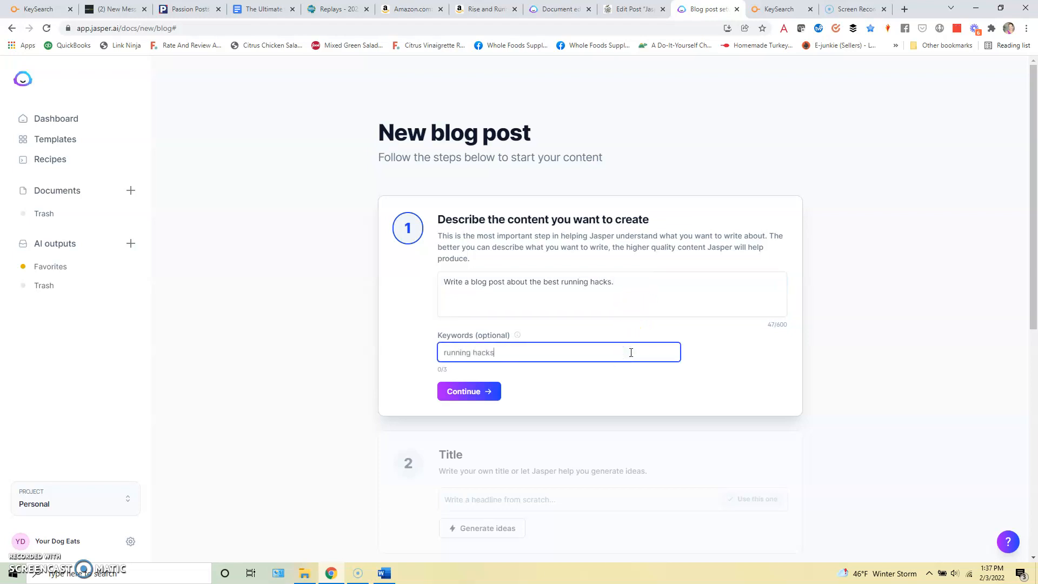
{"action": "left_click", "coordinate": [469, 391]}
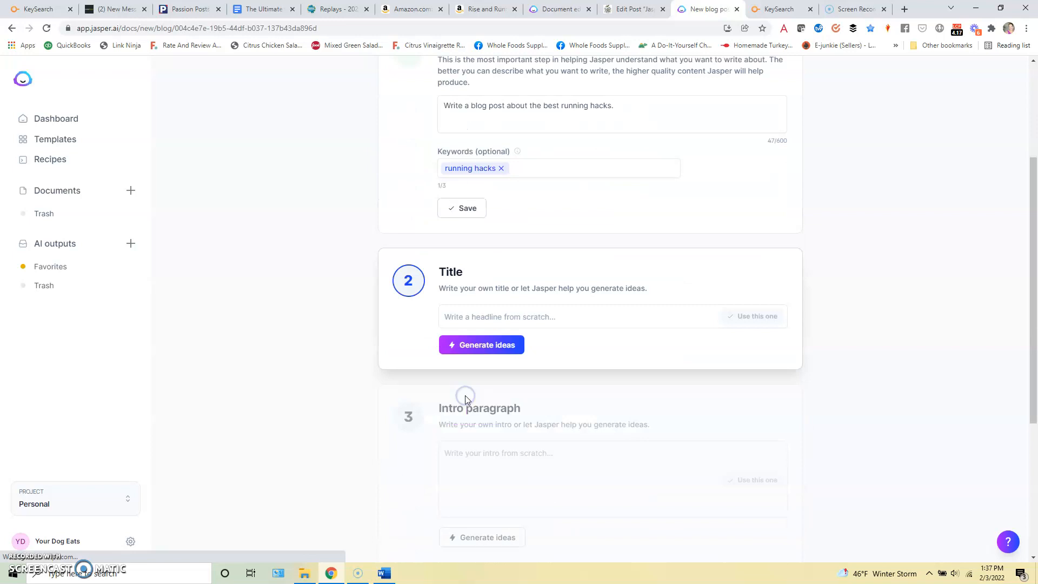
Set the title to '10 Running Hacks to Help You Improve Your Performance' from suggested titles
{"action": "left_click", "coordinate": [481, 344]}
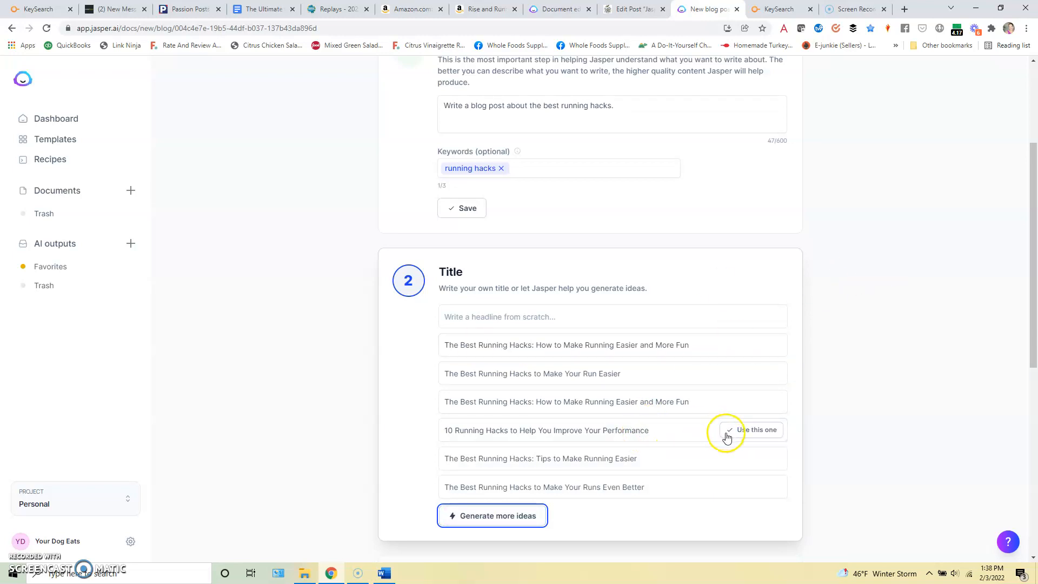
{"action": "left_click", "coordinate": [752, 430]}
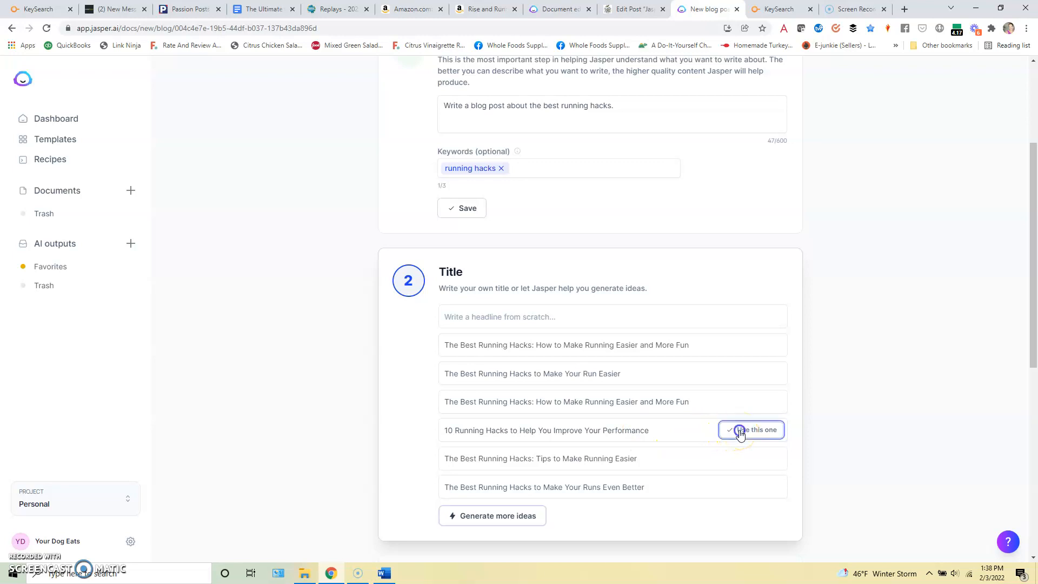
{"action": "left_click", "coordinate": [751, 430]}
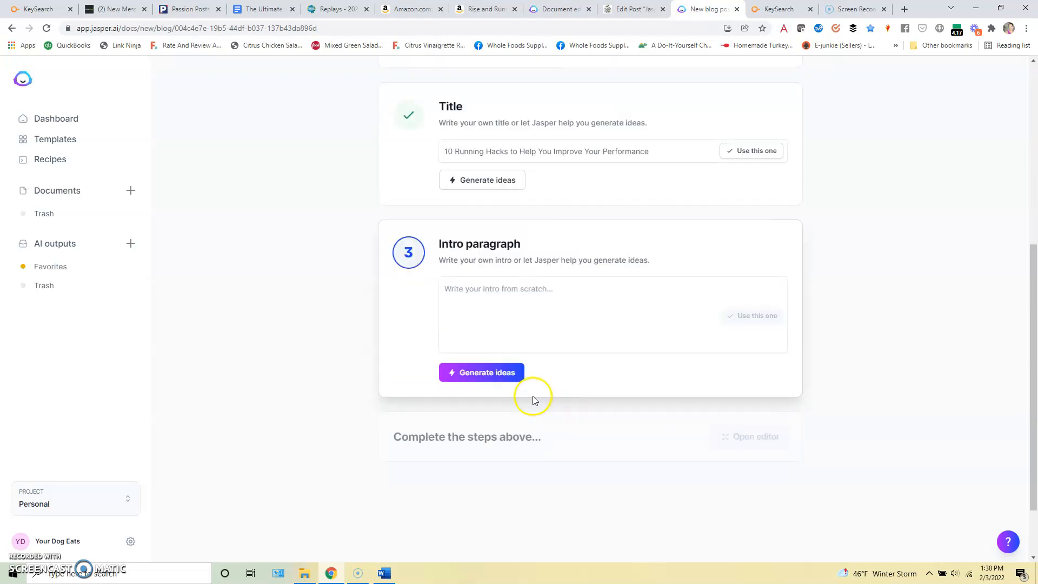
Generate intro ideas and adopt the intro about running faster and longer
{"action": "left_click", "coordinate": [481, 372]}
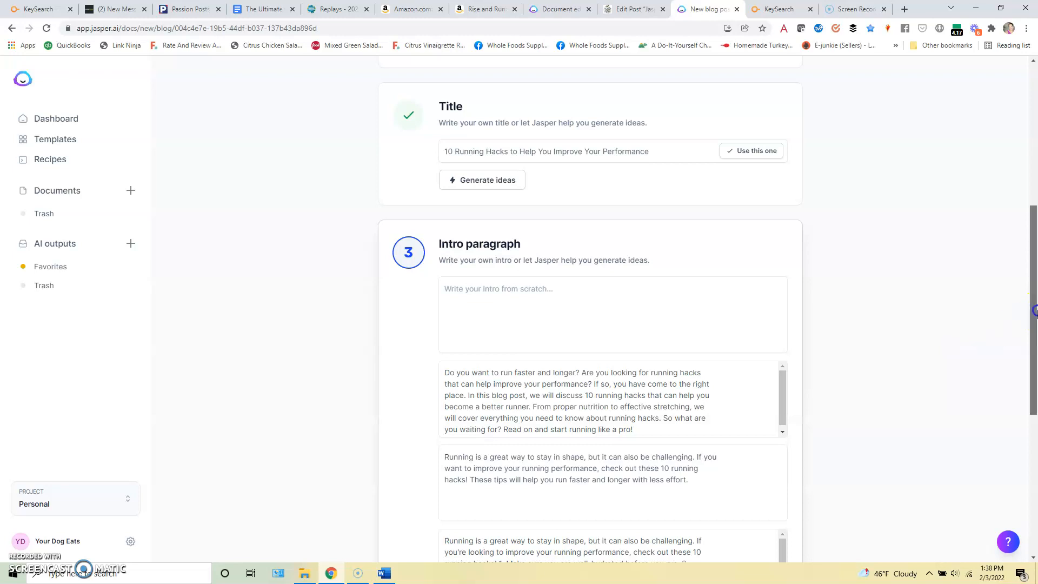
{"action": "left_click", "coordinate": [471, 471]}
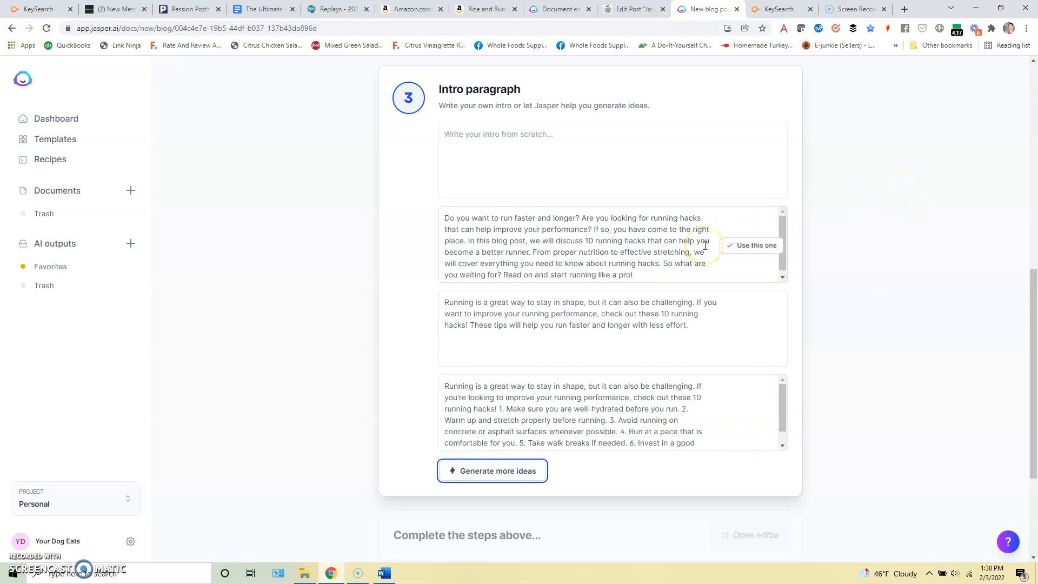
{"action": "mouse_move", "coordinate": [623, 223]}
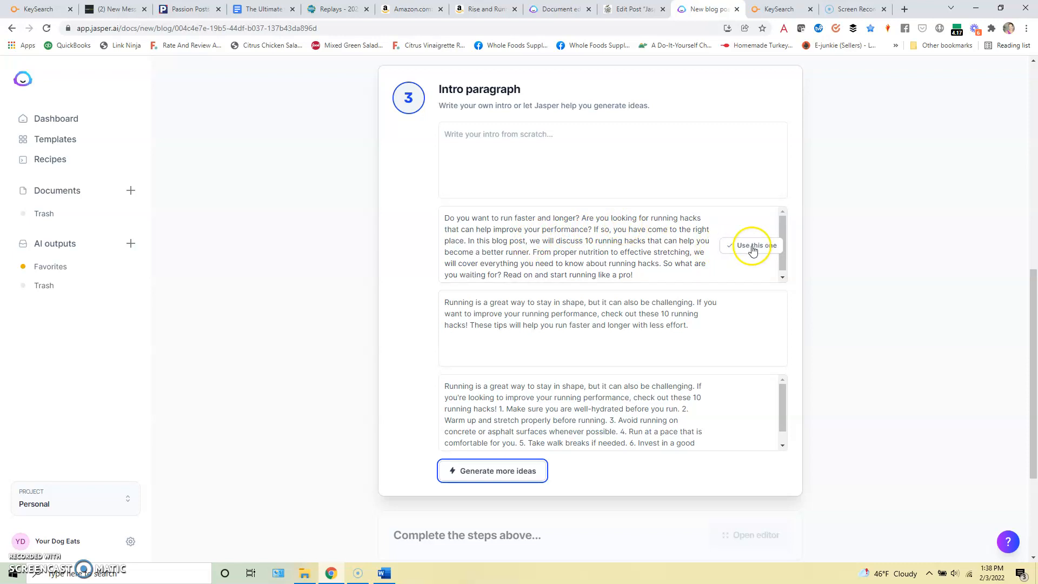
{"action": "left_click", "coordinate": [753, 246]}
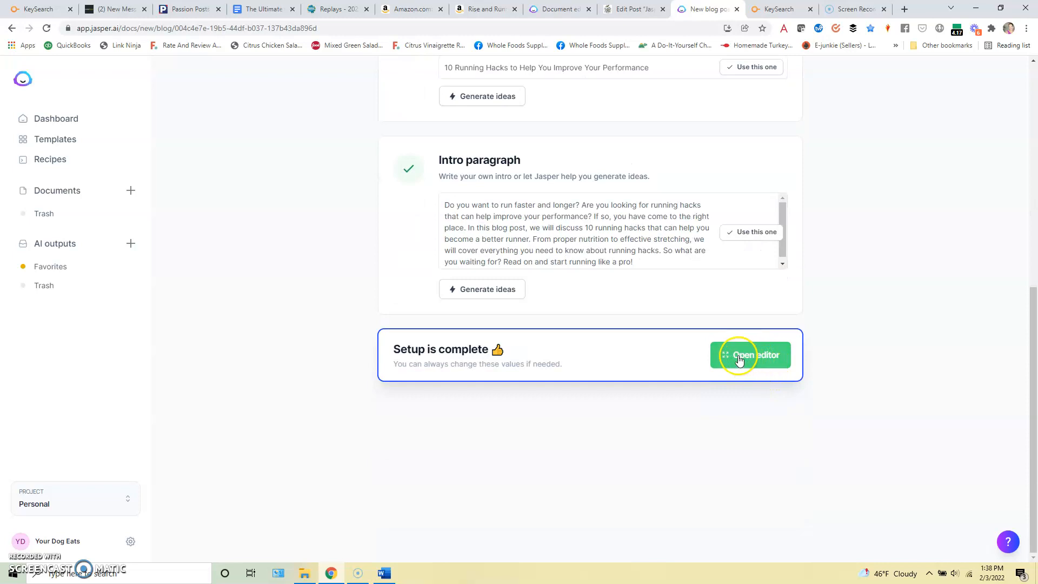
Open the draft in the editor and delete the intro's 'In this blog post…' sentence
{"action": "left_click", "coordinate": [750, 355]}
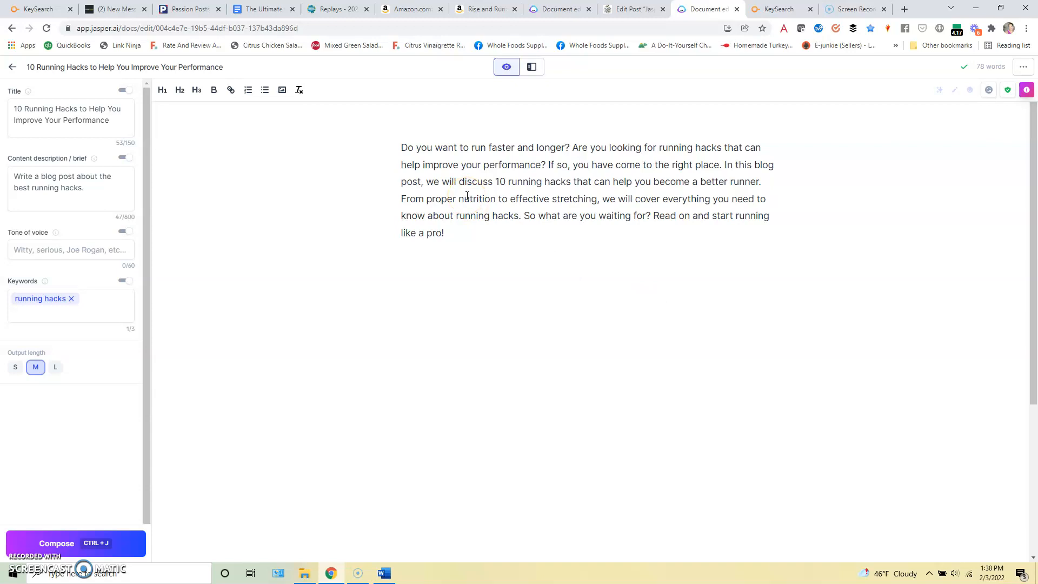
{"action": "left_click", "coordinate": [464, 234]}
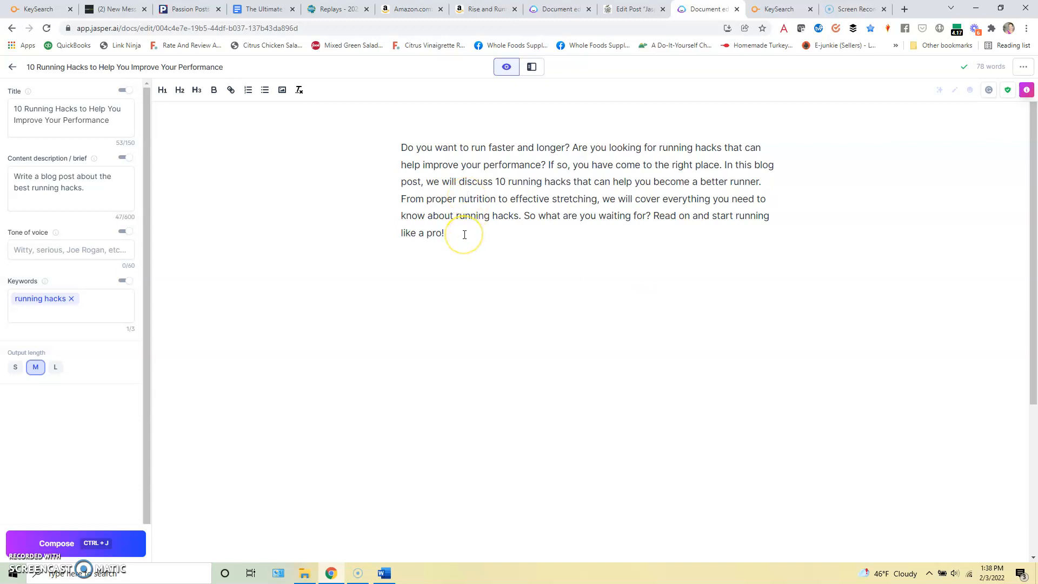
{"action": "left_click", "coordinate": [464, 234]}
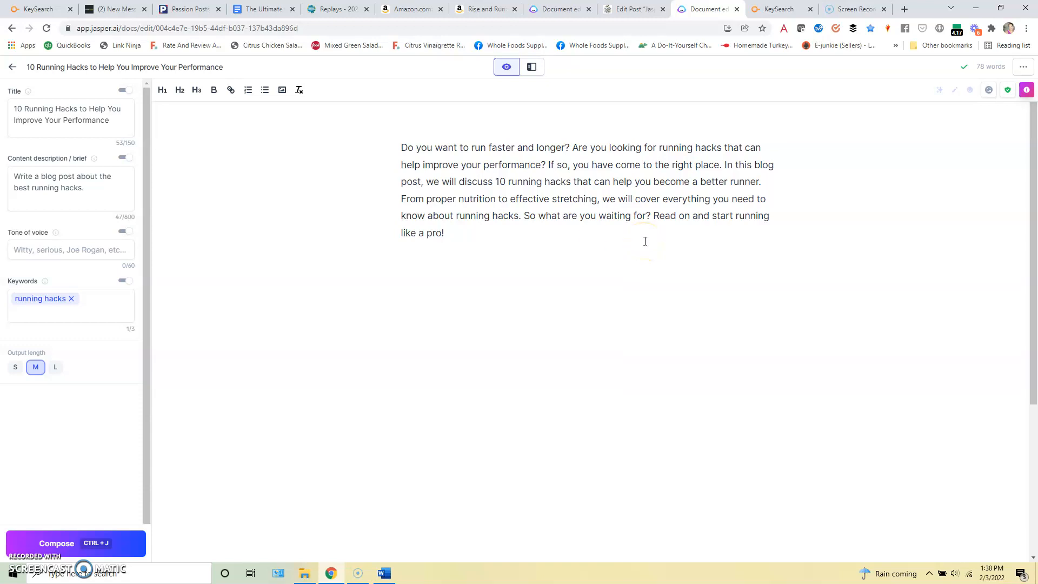
{"action": "left_click_drag", "start_coordinate": [723, 164], "coordinate": [761, 182]}
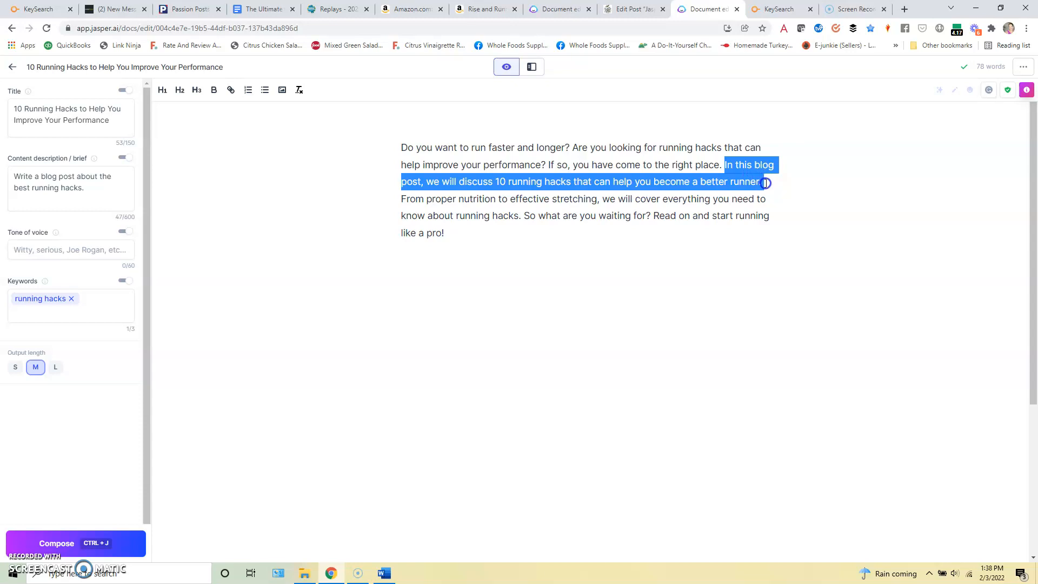
{"action": "key", "text": "Delete"}
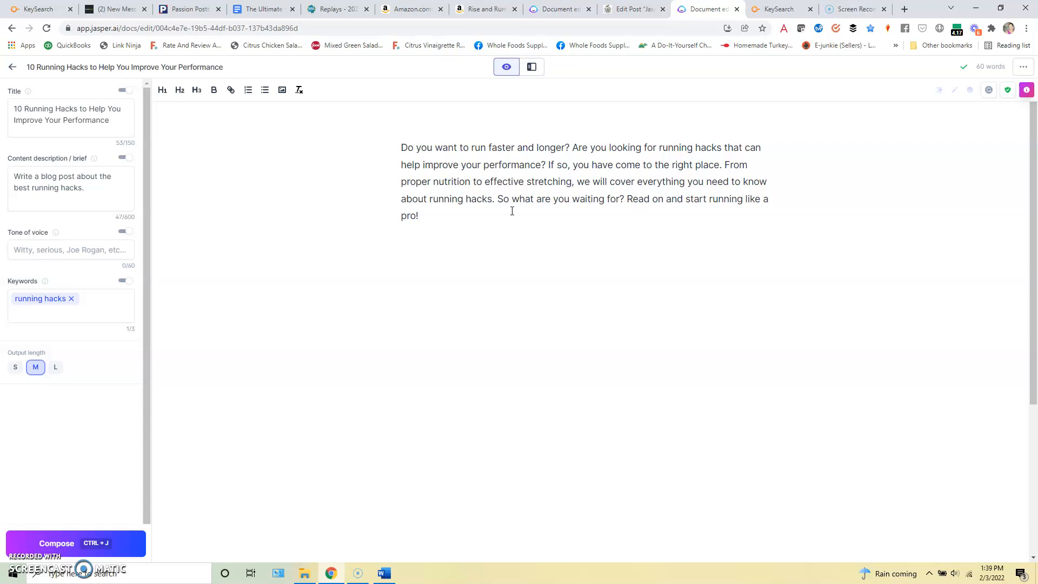
{"action": "left_click", "coordinate": [420, 215]}
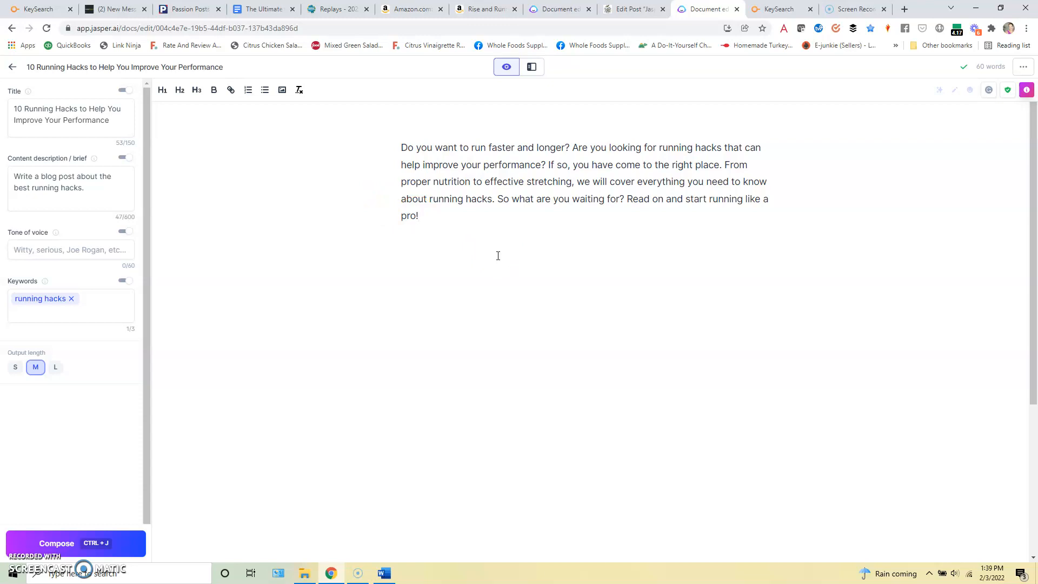
With output length L, generate nutrition and hydration paragraphs after the intro and begin a heading
{"action": "left_click", "coordinate": [474, 253]}
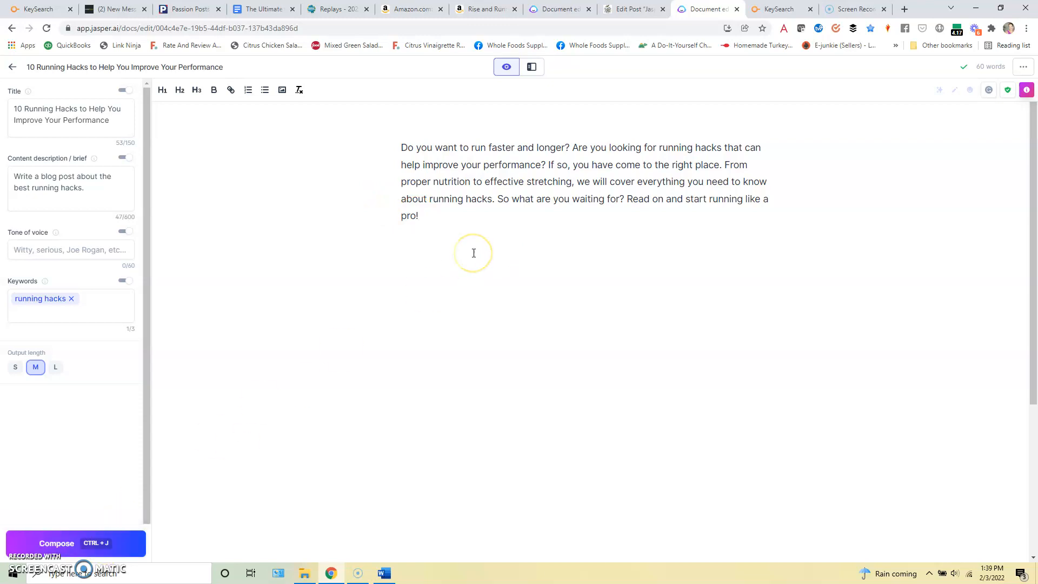
{"action": "left_click", "coordinate": [419, 215]}
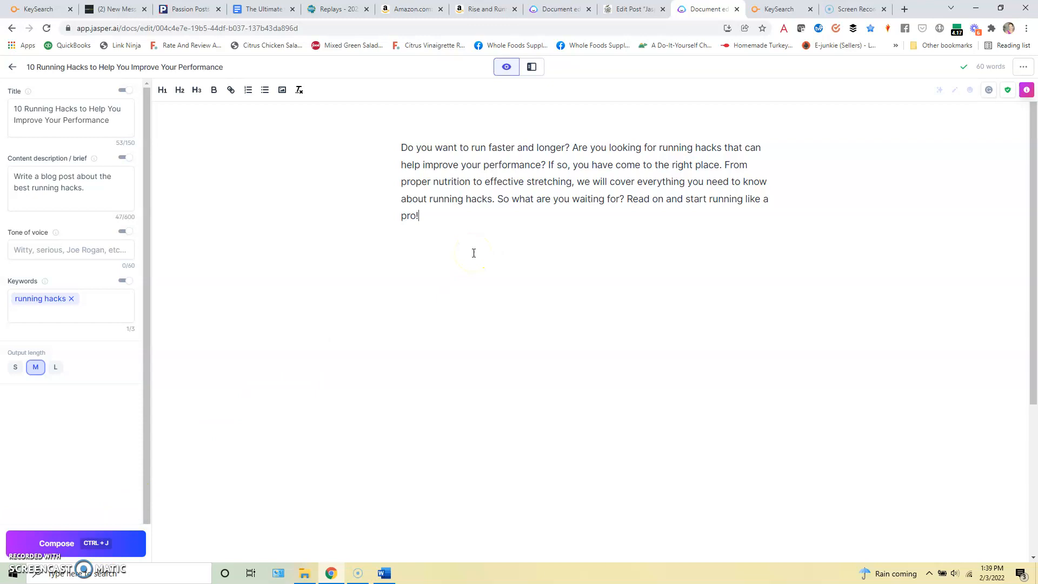
{"action": "left_click", "coordinate": [55, 367]}
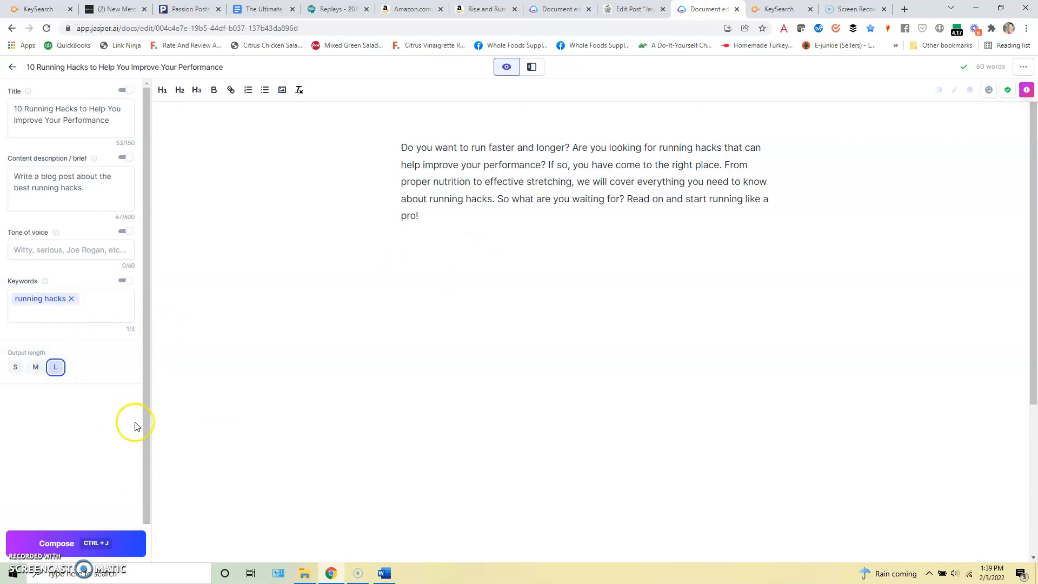
{"action": "mouse_move", "coordinate": [100, 427]}
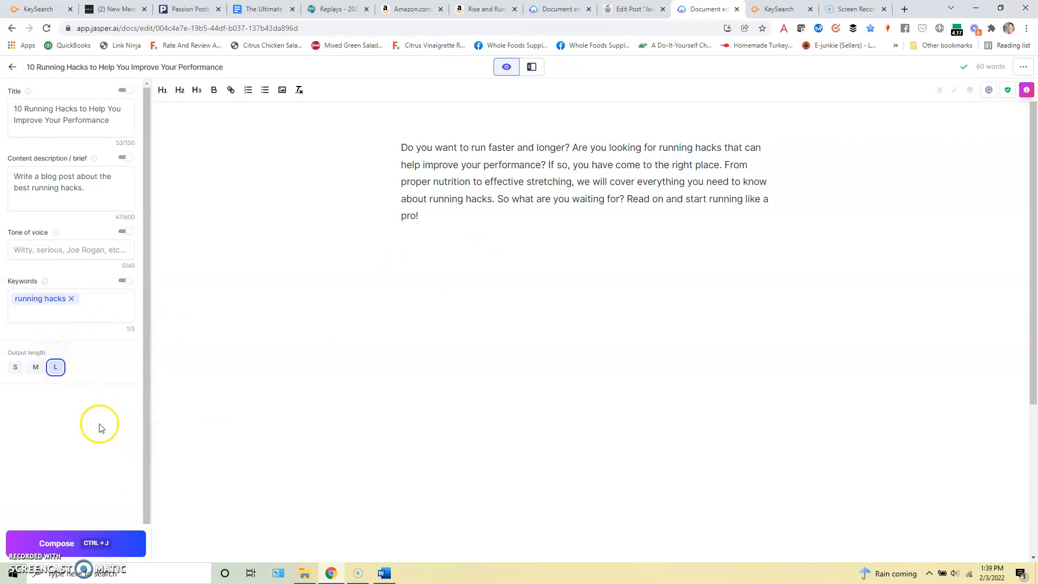
{"action": "mouse_move", "coordinate": [126, 438]}
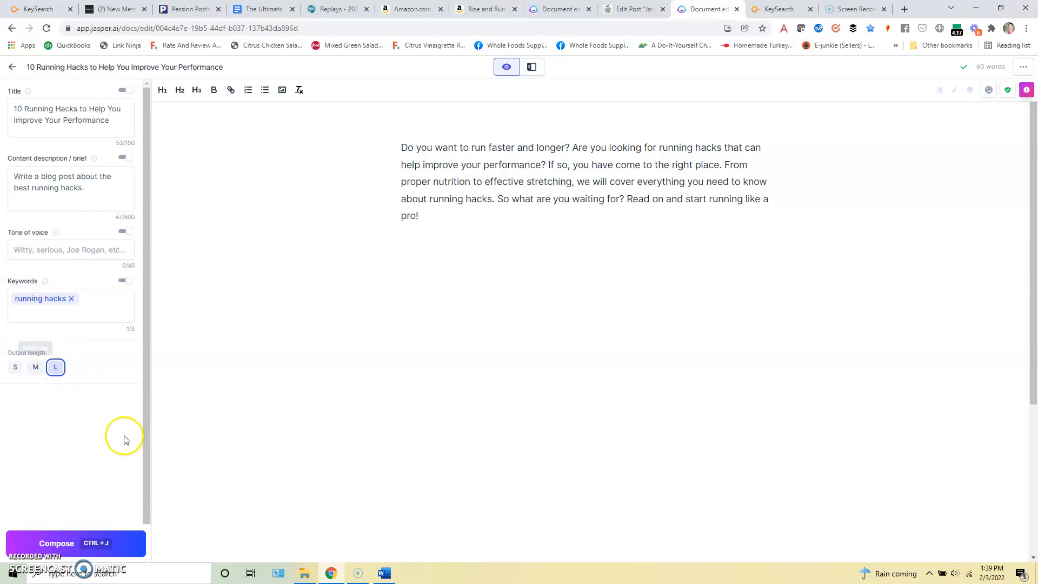
{"action": "mouse_move", "coordinate": [132, 547]}
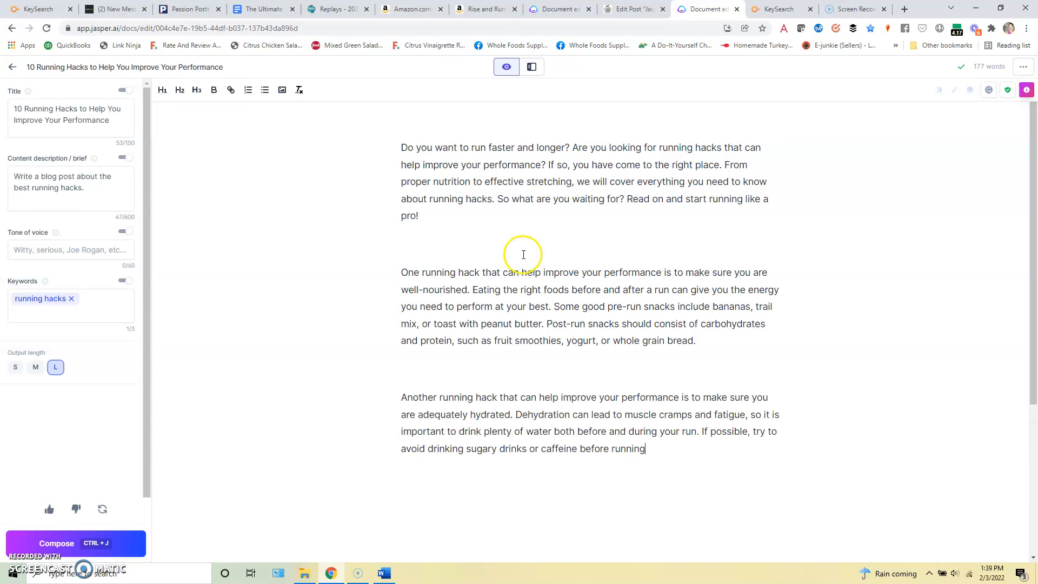
{"action": "mouse_move", "coordinate": [576, 388]}
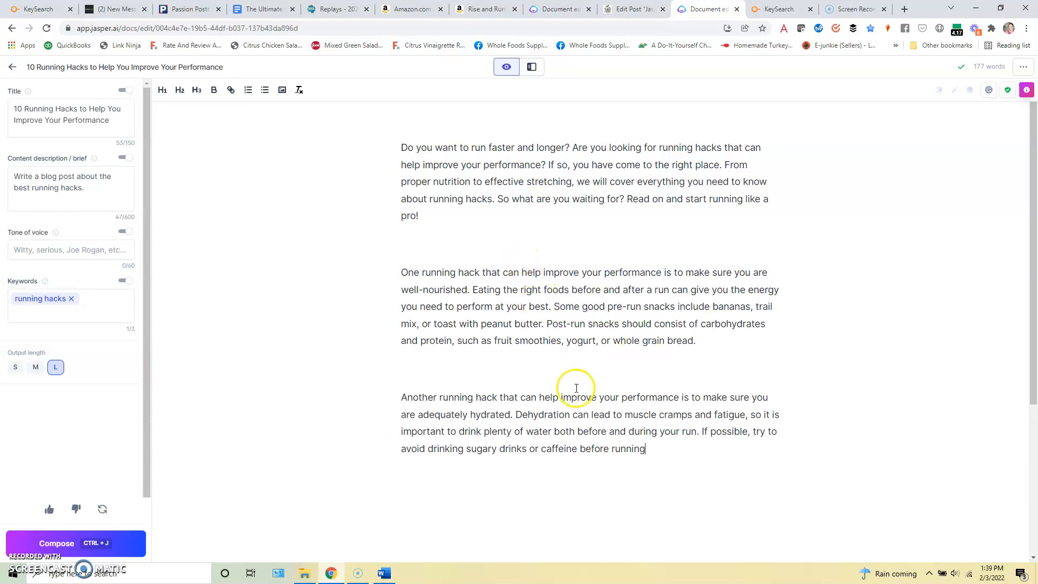
{"action": "left_click", "coordinate": [414, 245]}
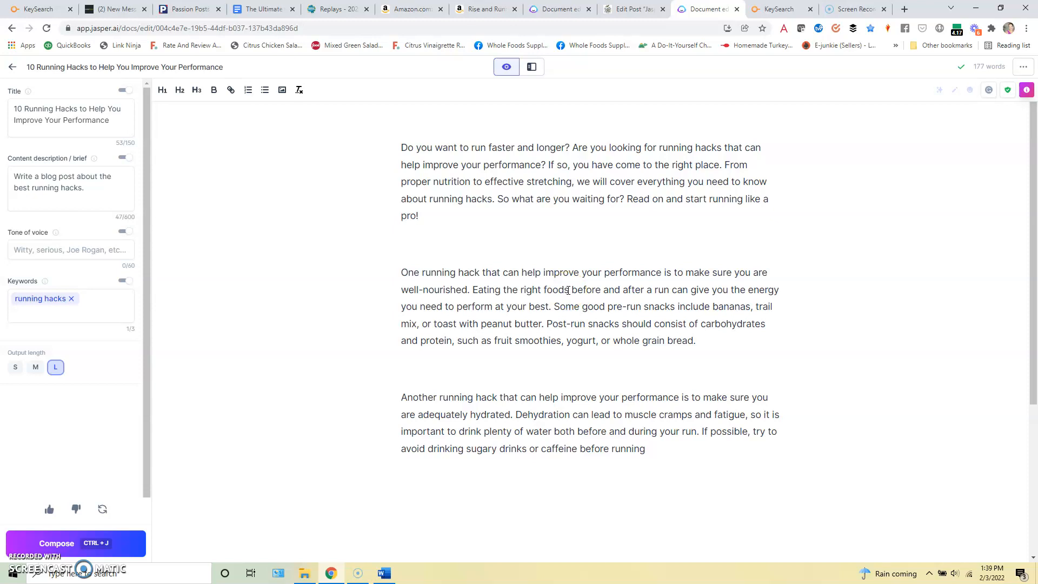
{"action": "type", "text": "H"}
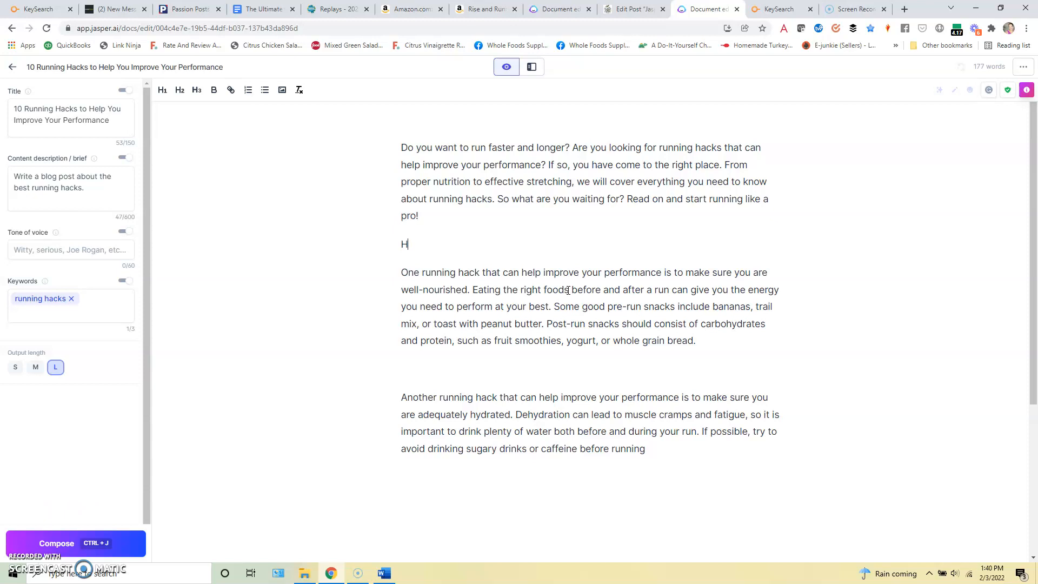
Add headings 'Hack #1: Eat to fuel your body' and 'Hack #2: Hydrate properly.'
{"action": "type", "text": "ack #1:"}
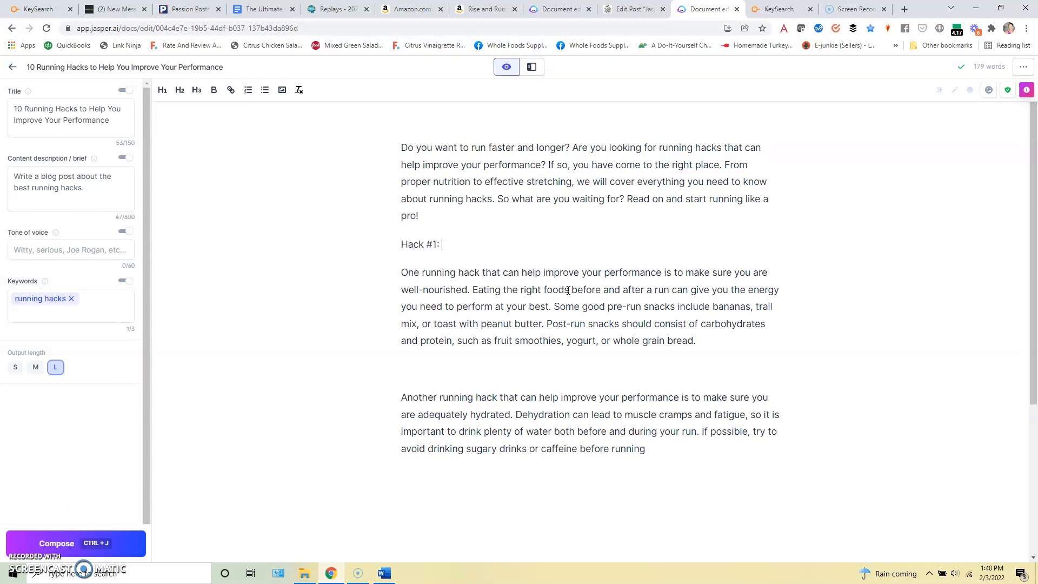
{"action": "type", "text": "Eat to fuel your body."}
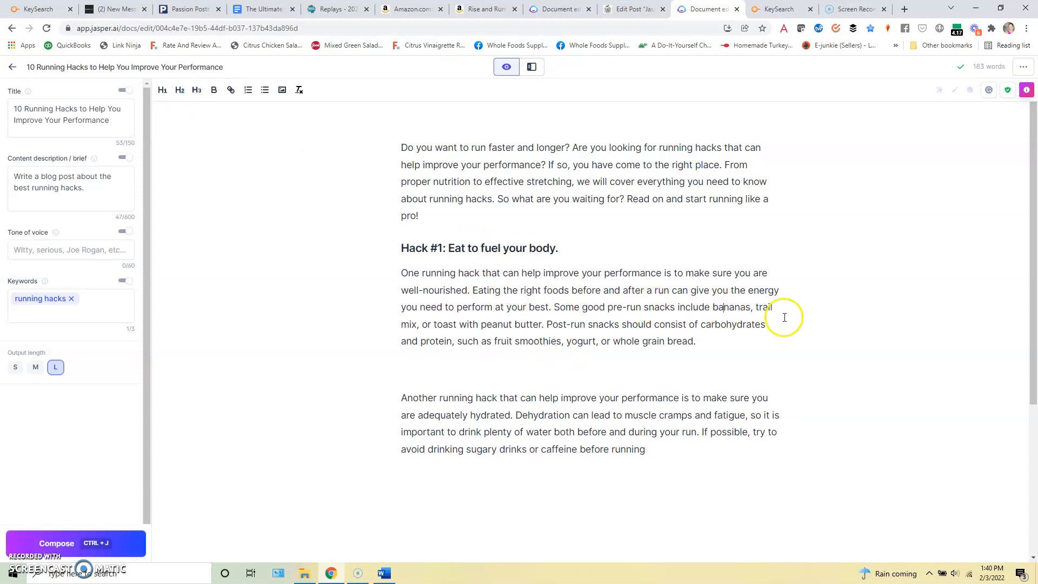
{"action": "mouse_move", "coordinate": [536, 344]}
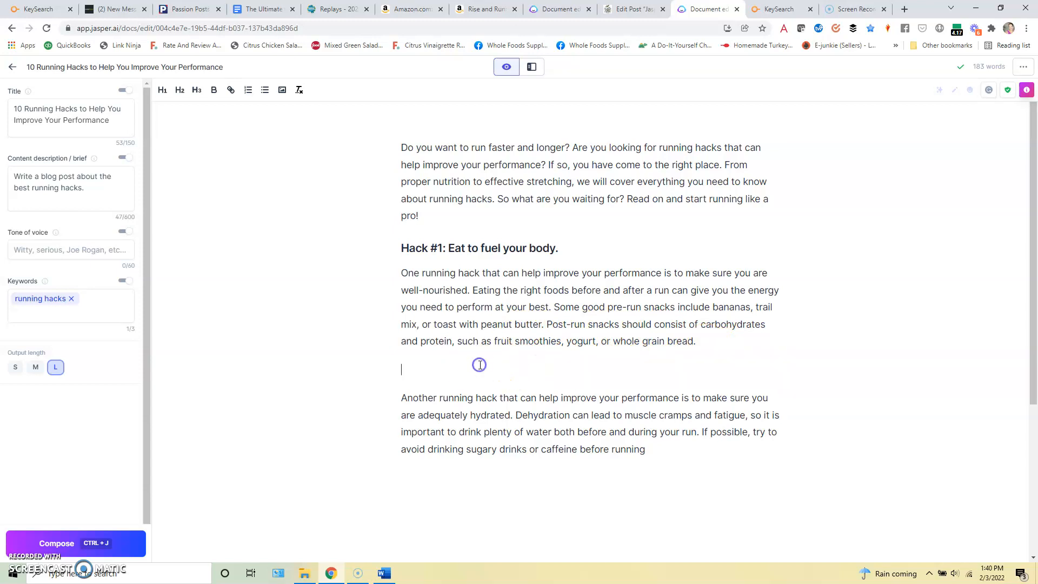
{"action": "type", "text": "Hack #2: Hy"}
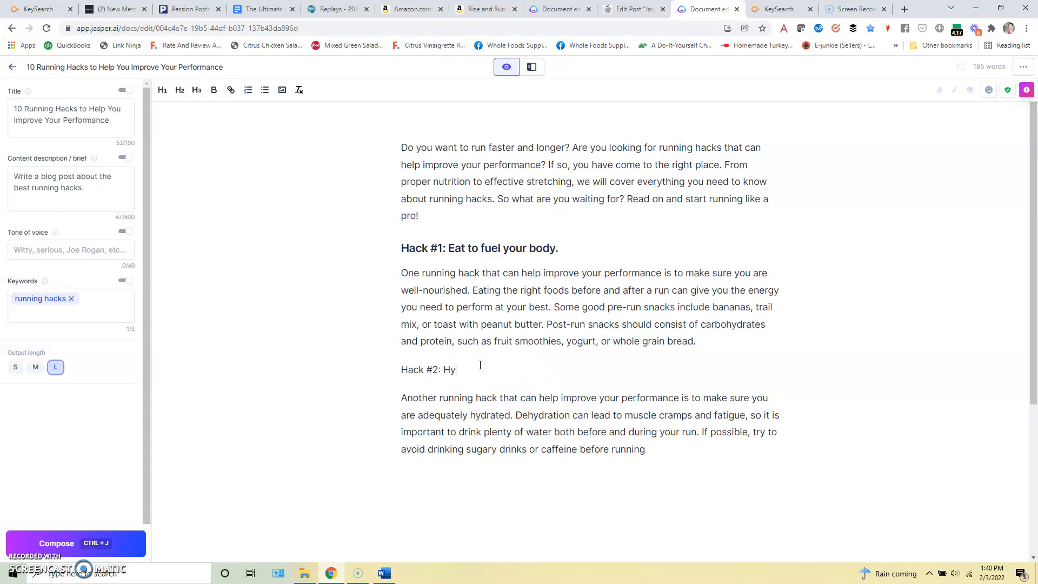
{"action": "type", "text": "drate properly."}
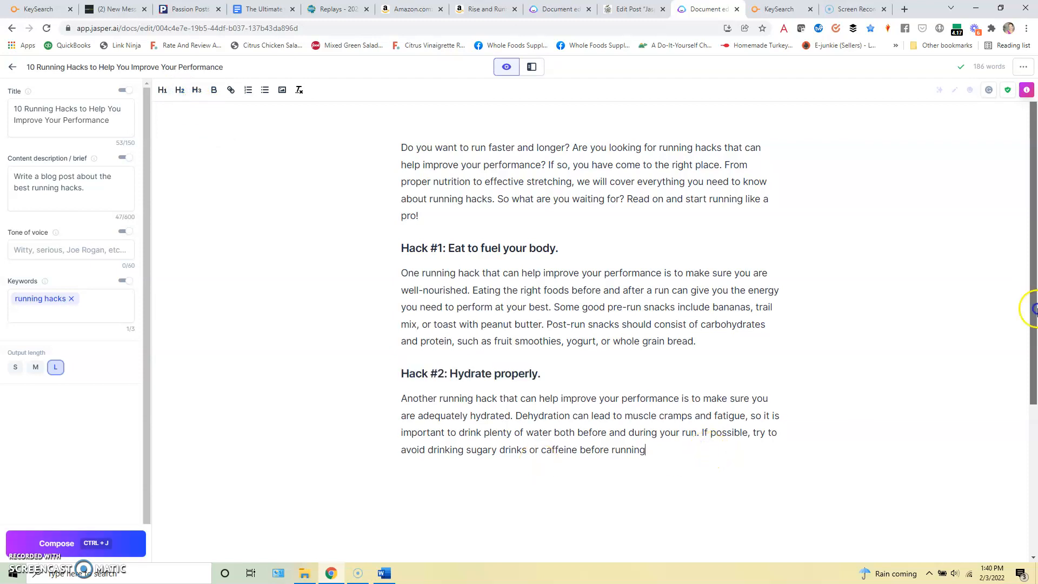
Delete the unfinished sugary-drinks sentence and add heading 'Hack #3: Run slower to run faster.'
{"action": "scroll", "scroll_direction": "down", "scroll_amount": 3}
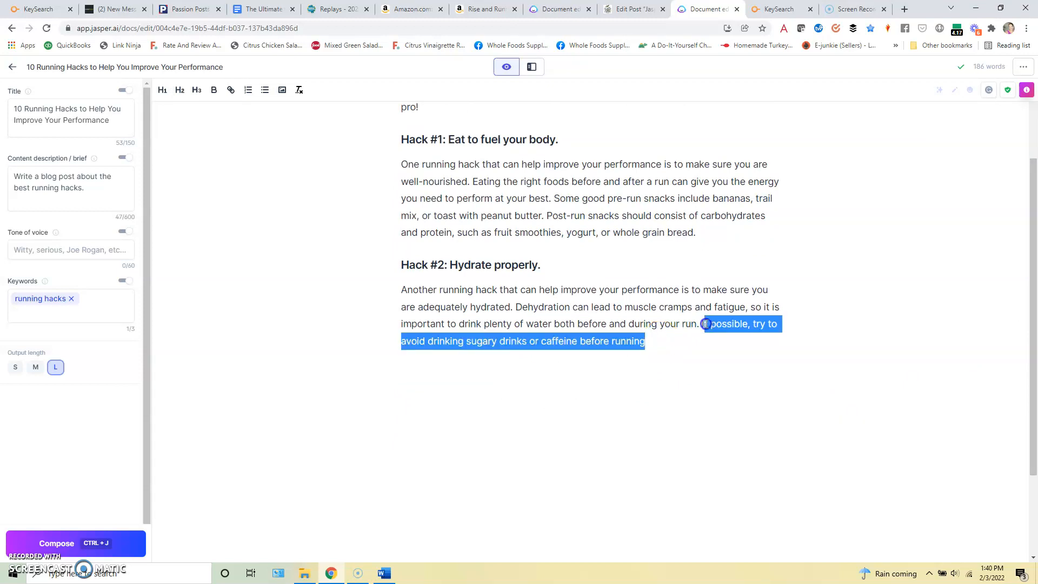
{"action": "key", "text": "Delete"}
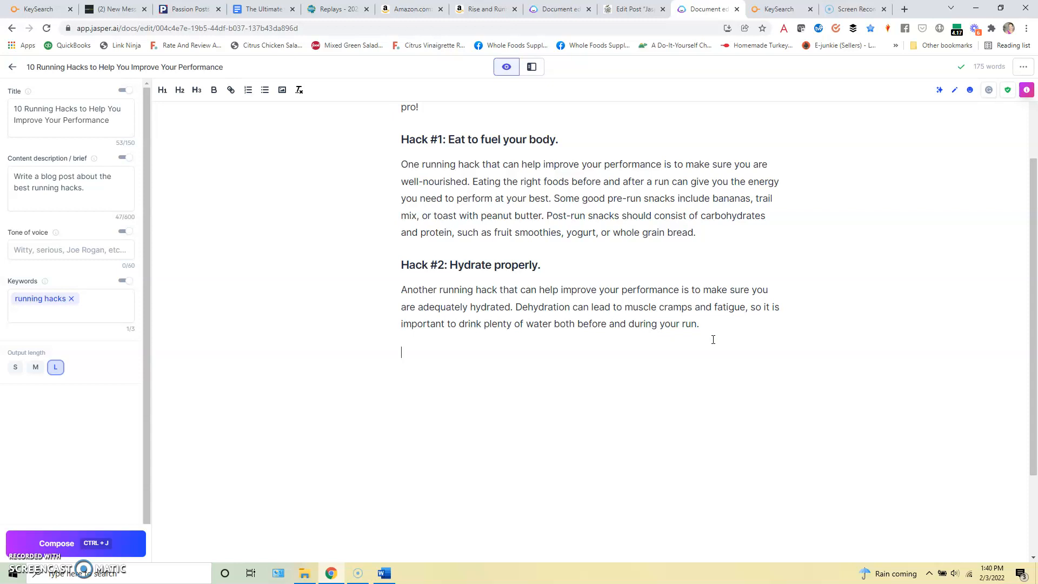
{"action": "type", "text": "Hack #3"}
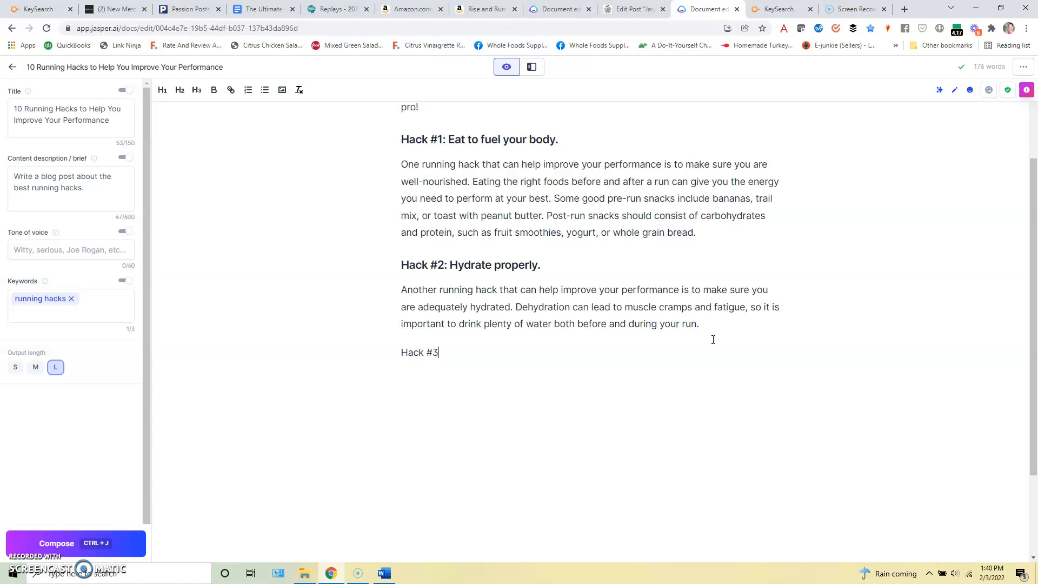
{"action": "type", "text": ": Run slower to fun"}
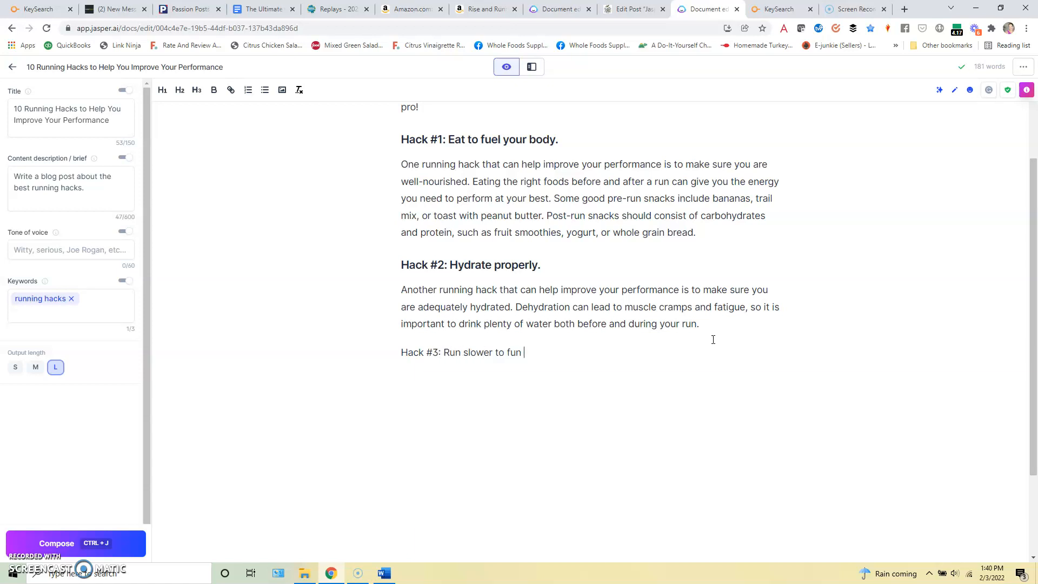
{"action": "type", "text": "faster."}
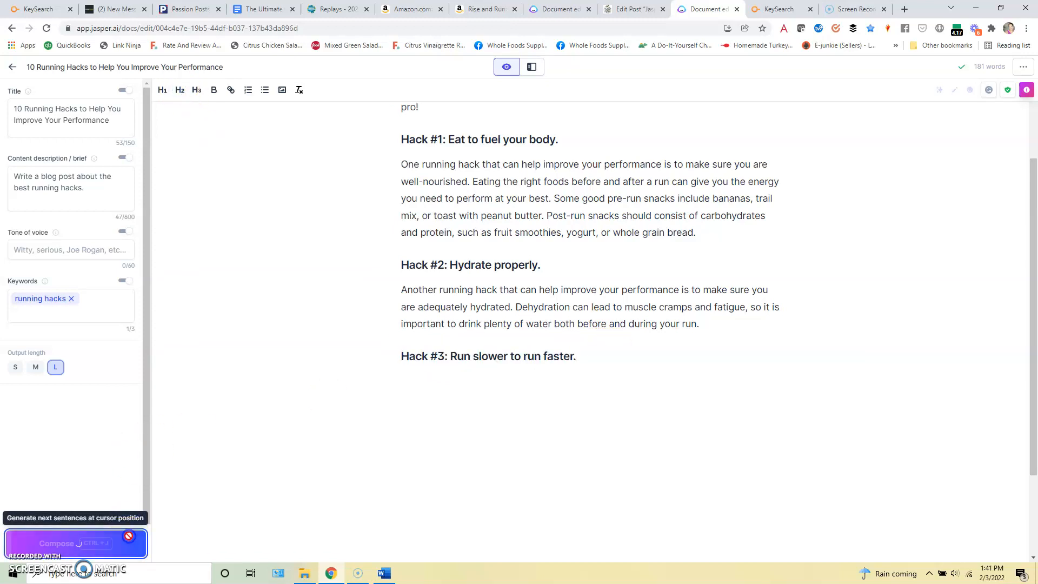
Compose text after Hack #3 three times, generating hacks through foam rolling plus a conclusion
{"action": "left_click", "coordinate": [56, 544]}
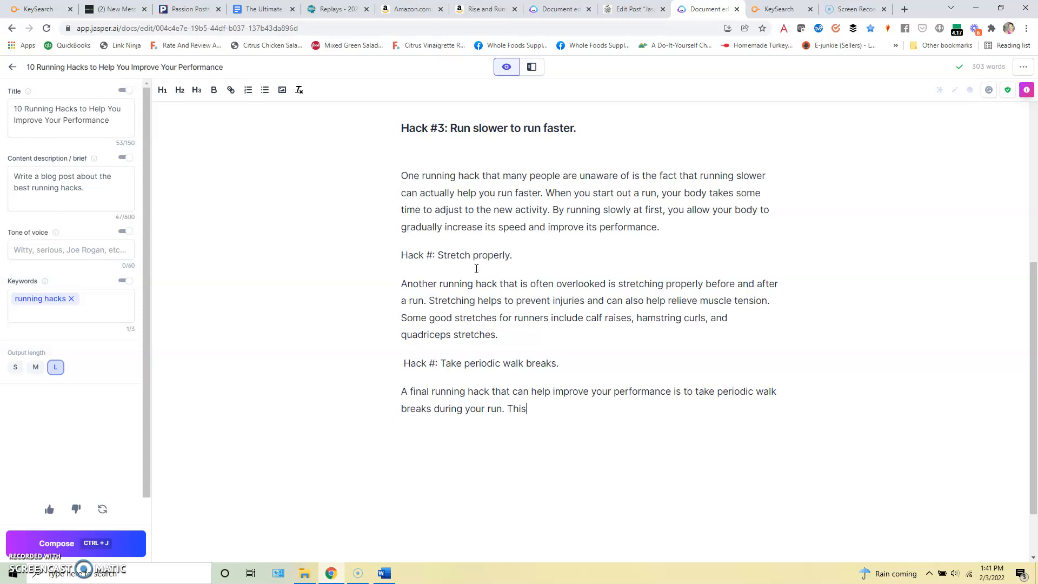
{"action": "left_click", "coordinate": [56, 543]}
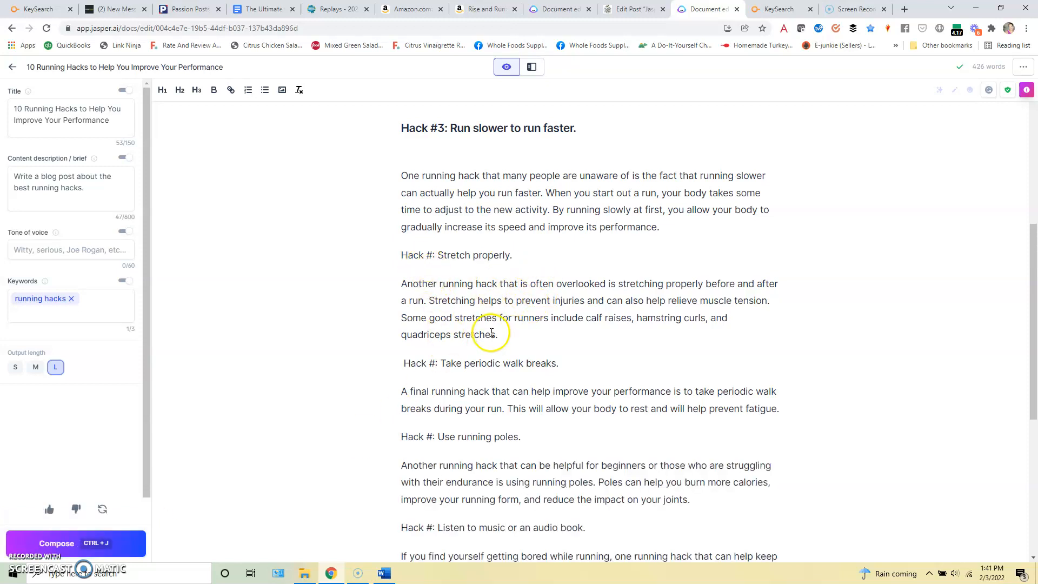
{"action": "mouse_move", "coordinate": [522, 437]}
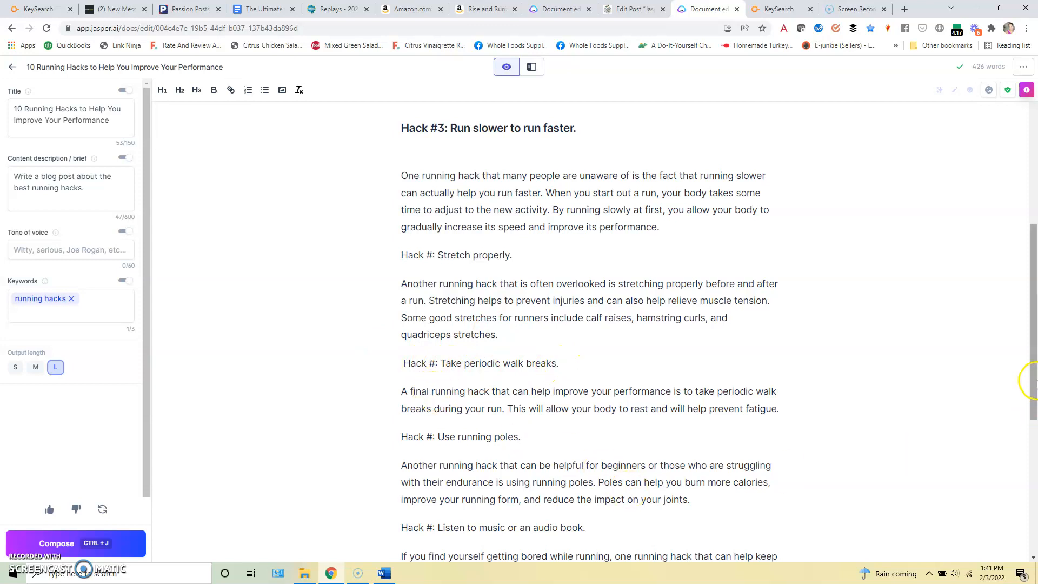
{"action": "scroll", "scroll_direction": "down", "scroll_amount": 3}
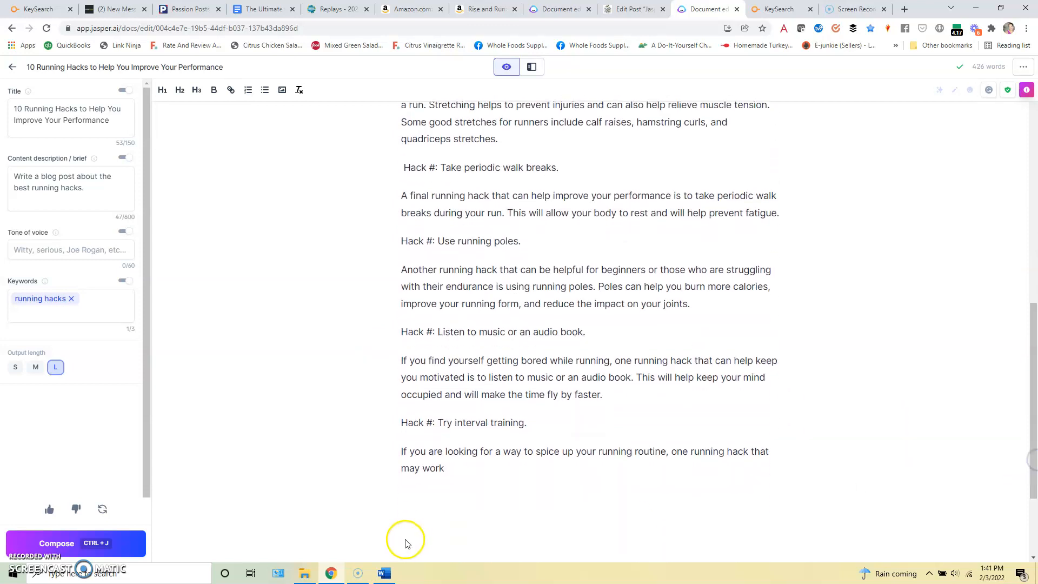
{"action": "left_click", "coordinate": [56, 543]}
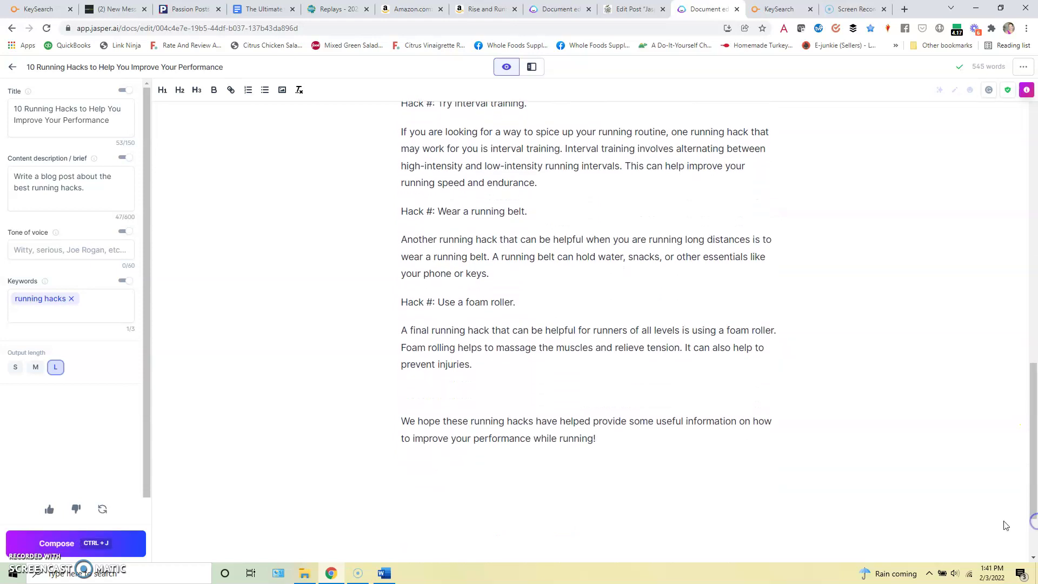
{"action": "scroll", "scroll_direction": "up", "scroll_amount": 3}
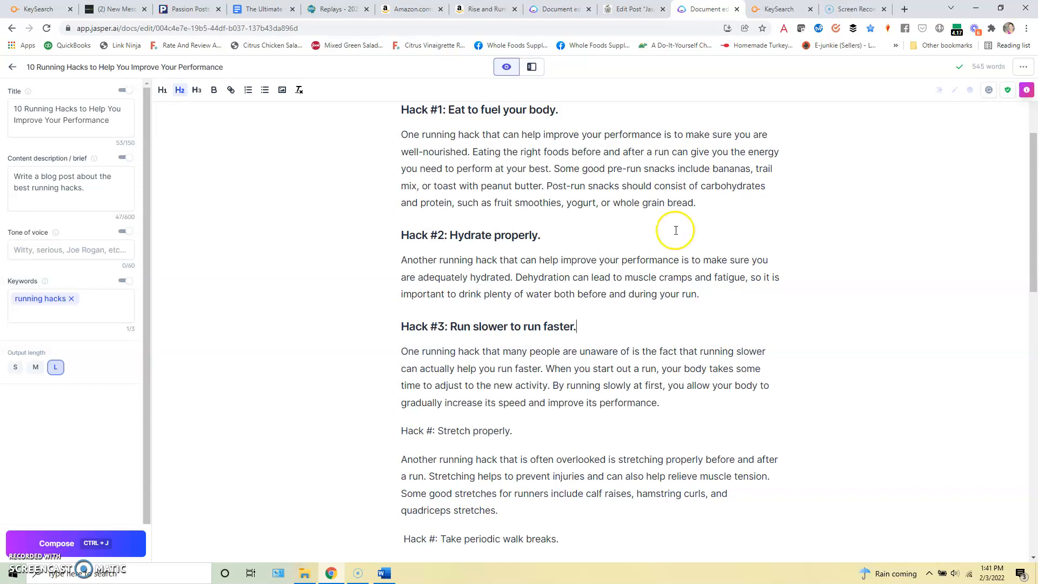
Replace 'whole grain bread' with 'yogurt with fruit, or a turkey sandwich on a bulkie roll'
{"action": "left_click_drag", "start_coordinate": [608, 202], "coordinate": [694, 202]}
{"action": "type", "text": "a turkey"}
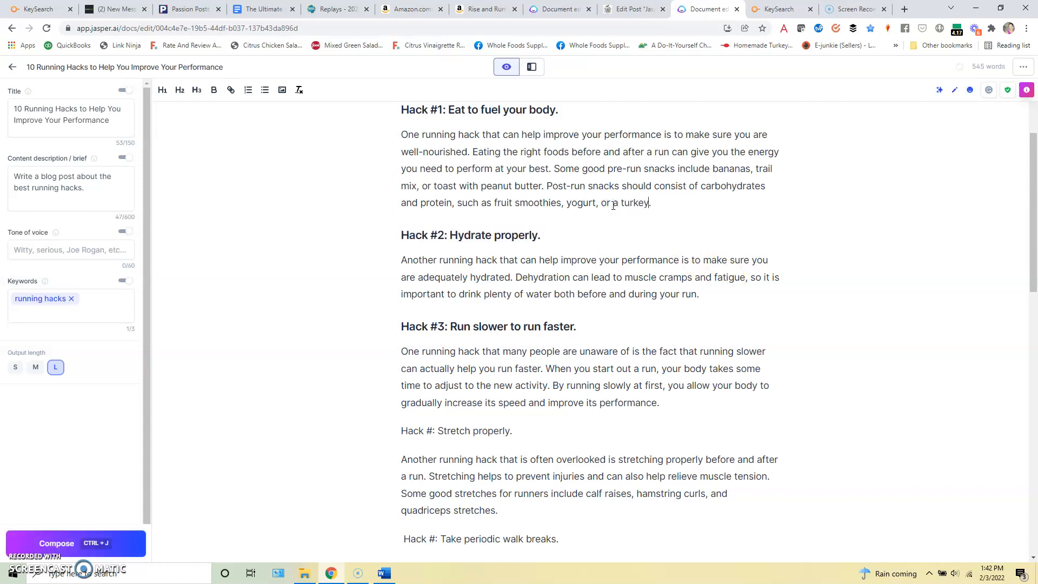
{"action": "type", "text": "sandwich on a bul"}
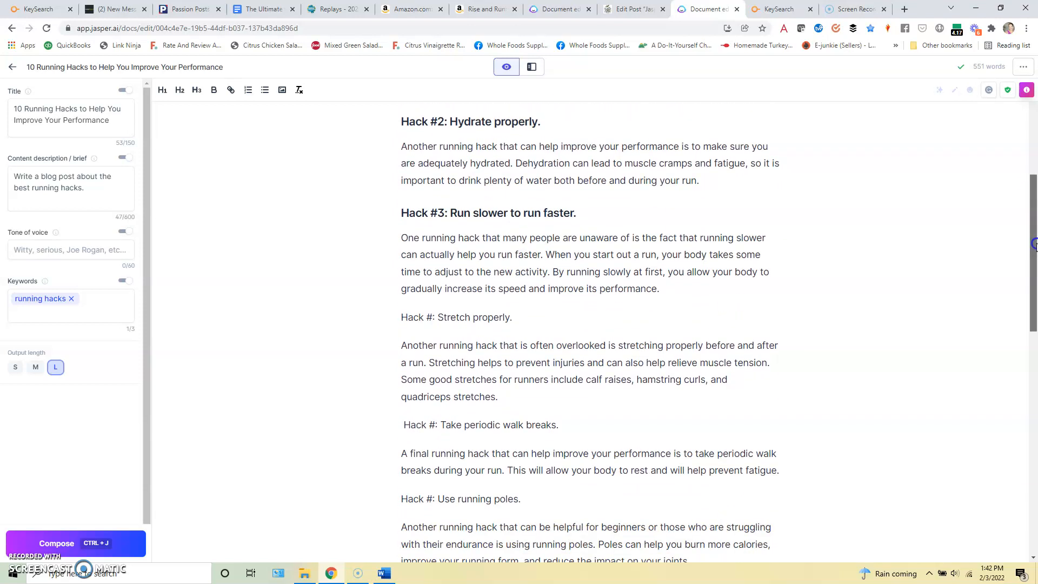
{"action": "scroll", "scroll_direction": "down", "scroll_amount": 3}
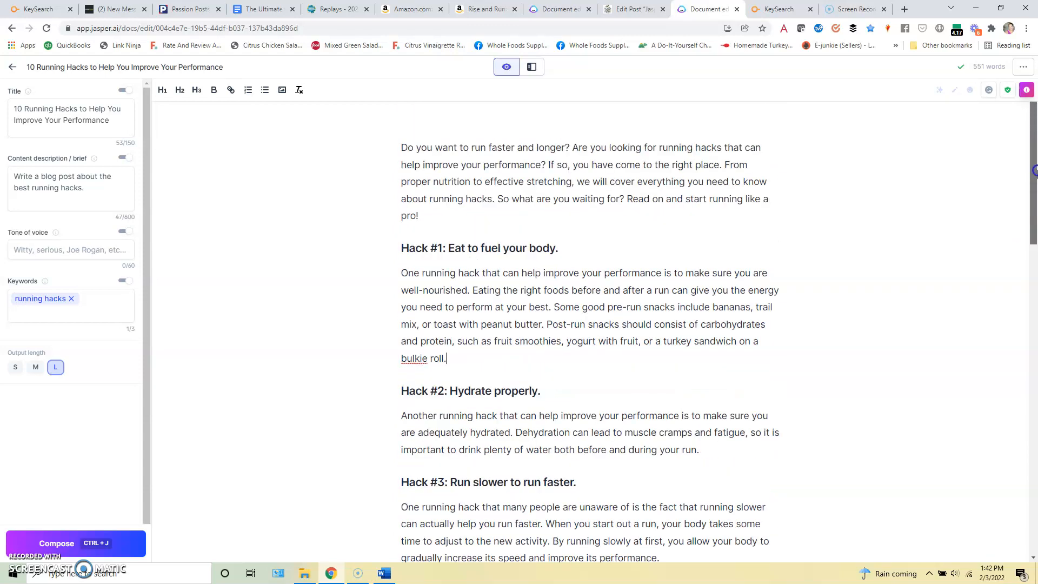
{"action": "scroll", "scroll_direction": "down", "scroll_amount": 3}
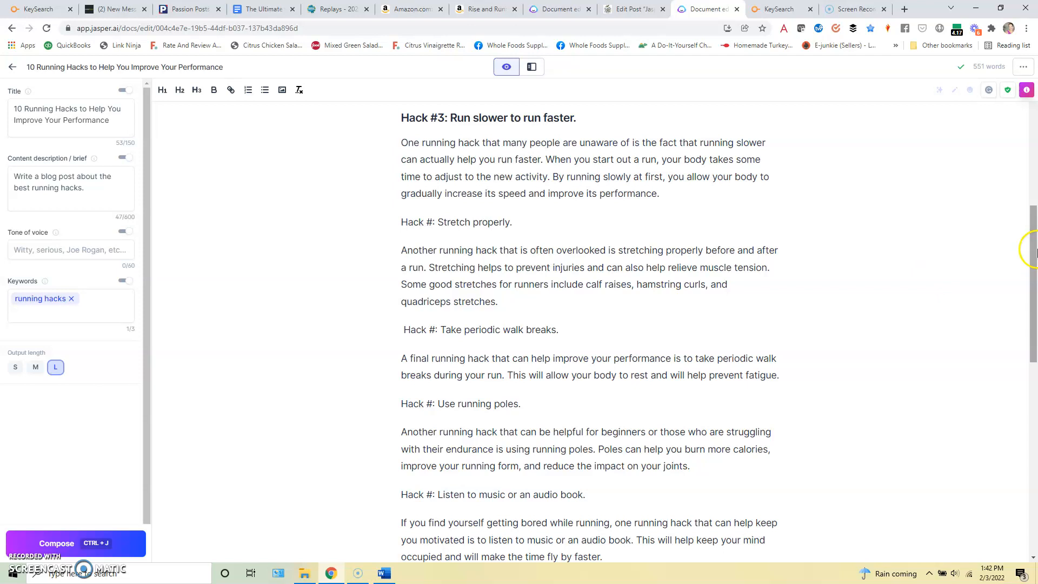
{"action": "scroll", "scroll_direction": "down", "scroll_amount": 3}
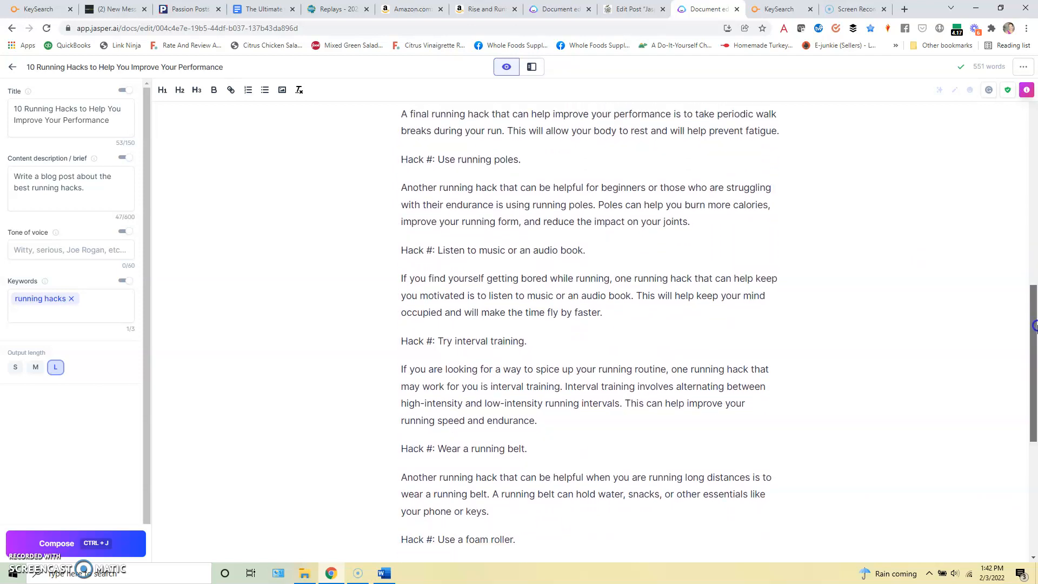
{"action": "scroll", "scroll_direction": "down", "scroll_amount": 3}
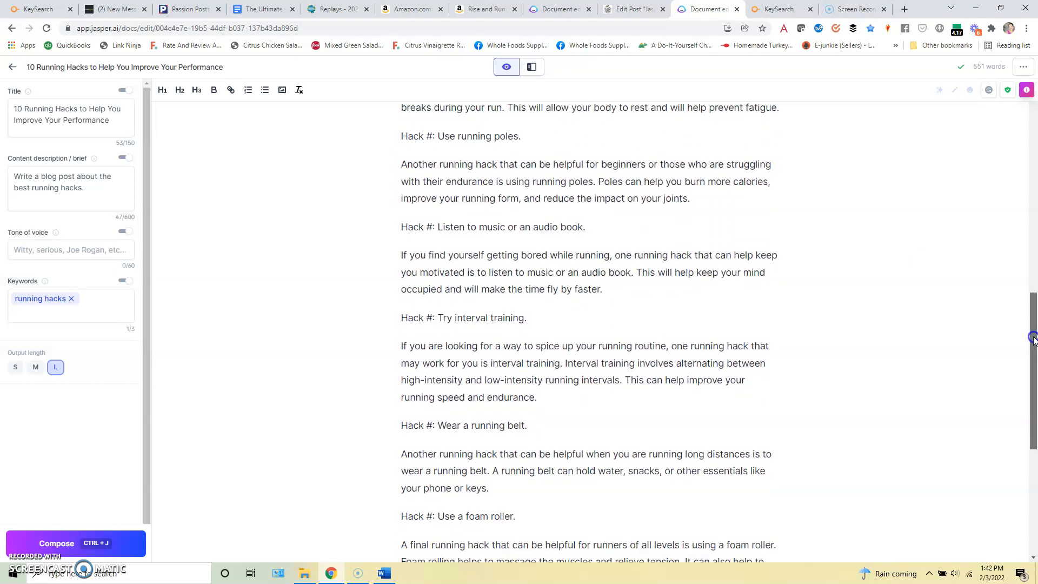
{"action": "scroll", "scroll_direction": "down", "scroll_amount": 3}
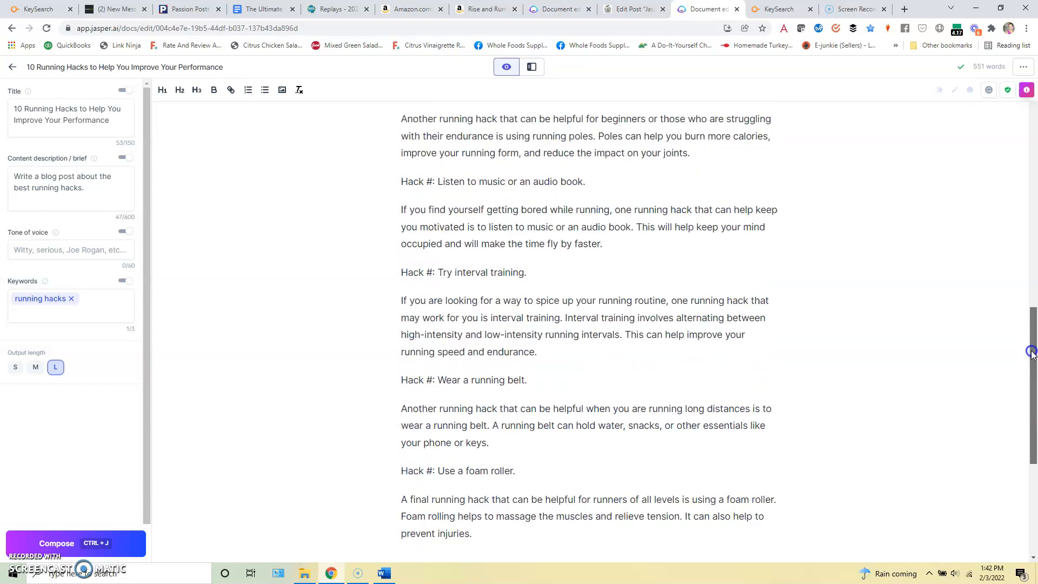
{"action": "scroll", "scroll_direction": "up", "scroll_amount": 3}
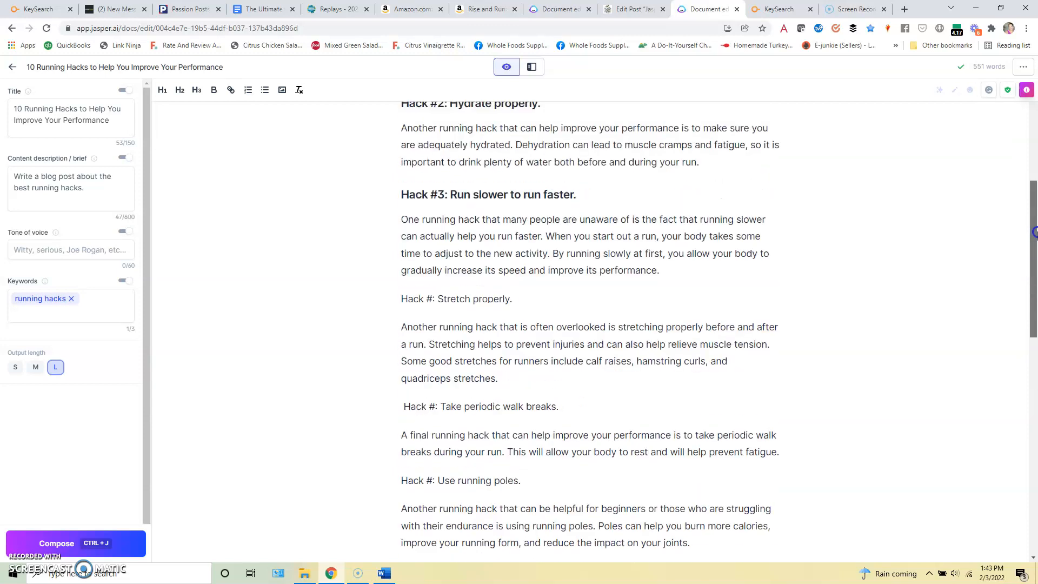
{"action": "scroll", "scroll_direction": "up", "scroll_amount": 3}
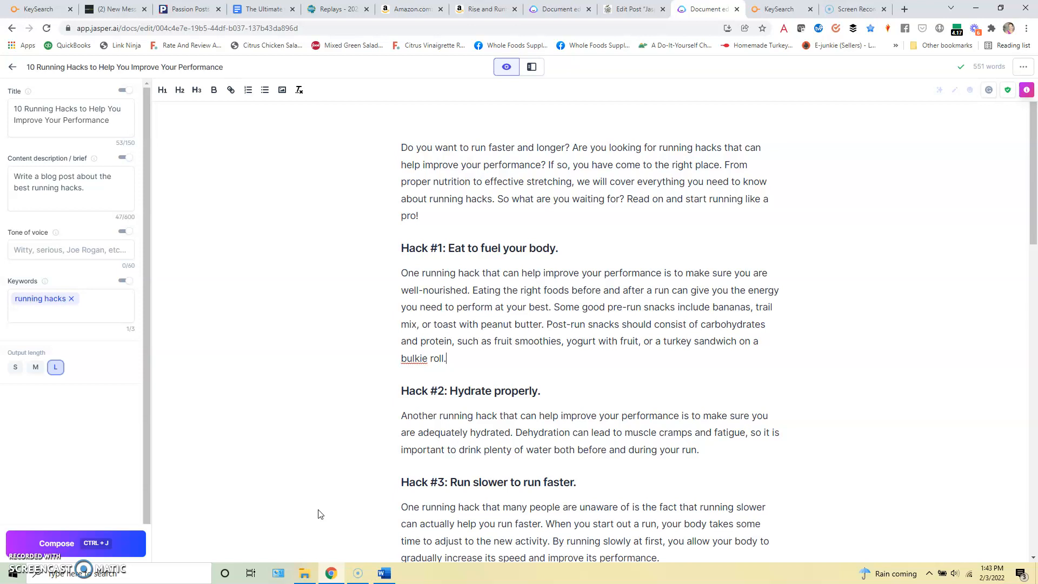
{"action": "mouse_move", "coordinate": [233, 447]}
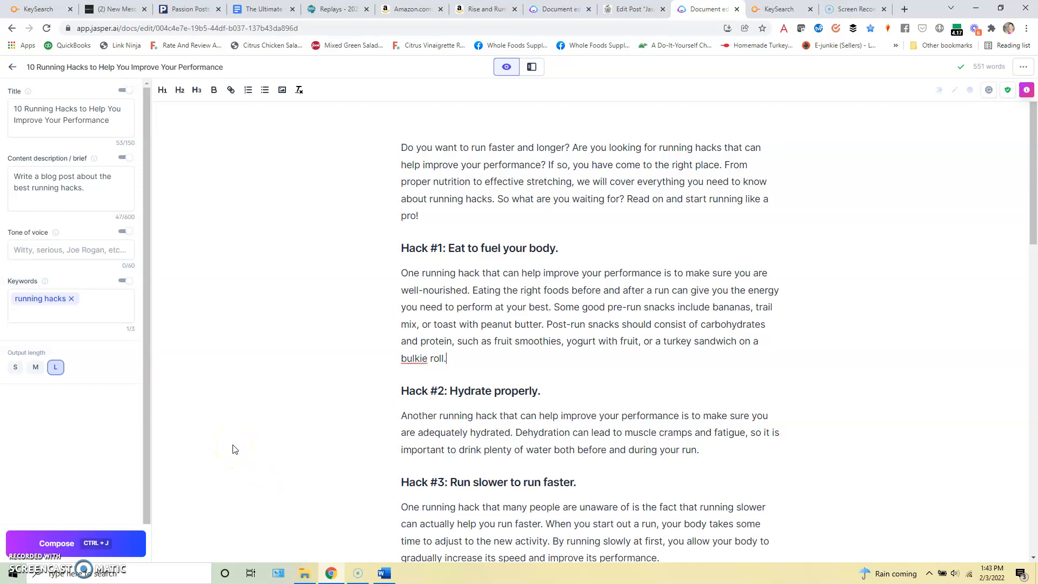